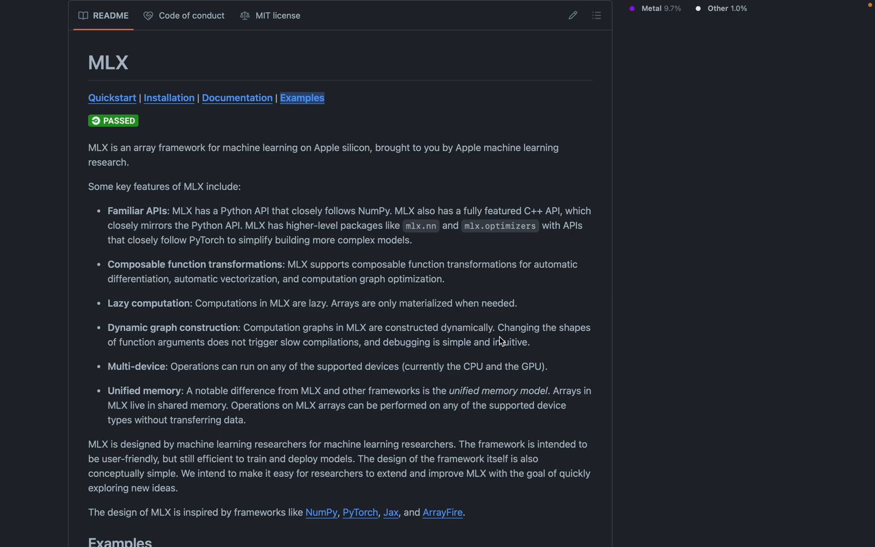
{"action": "mouse_move", "coordinate": [519, 334]}
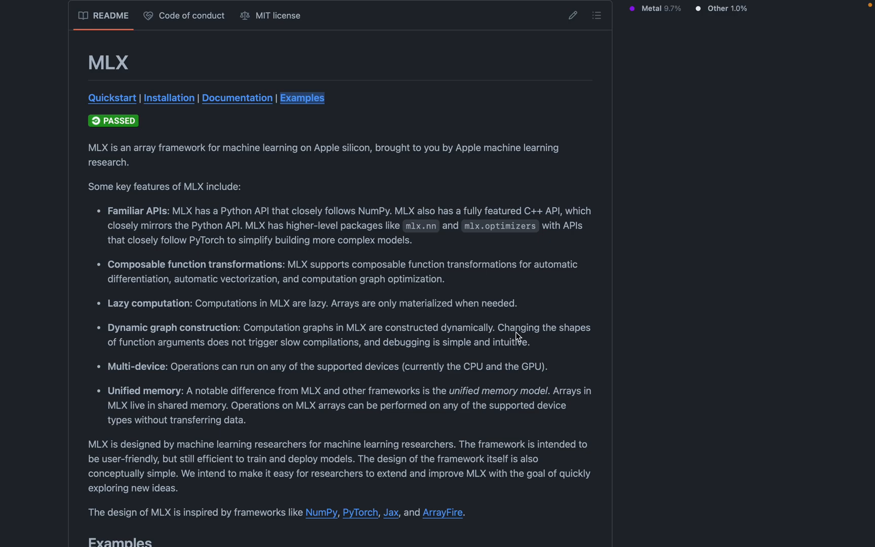
{"action": "mouse_move", "coordinate": [505, 340]}
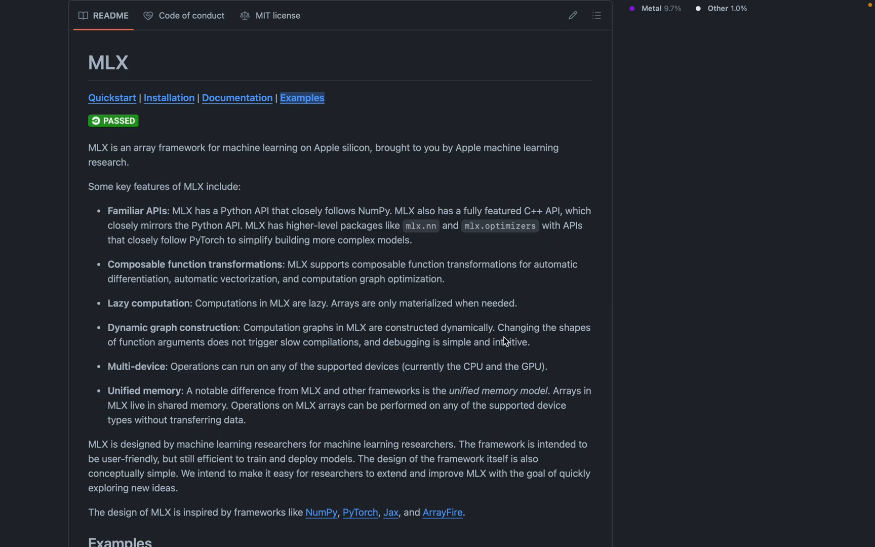
{"action": "mouse_move", "coordinate": [505, 346]}
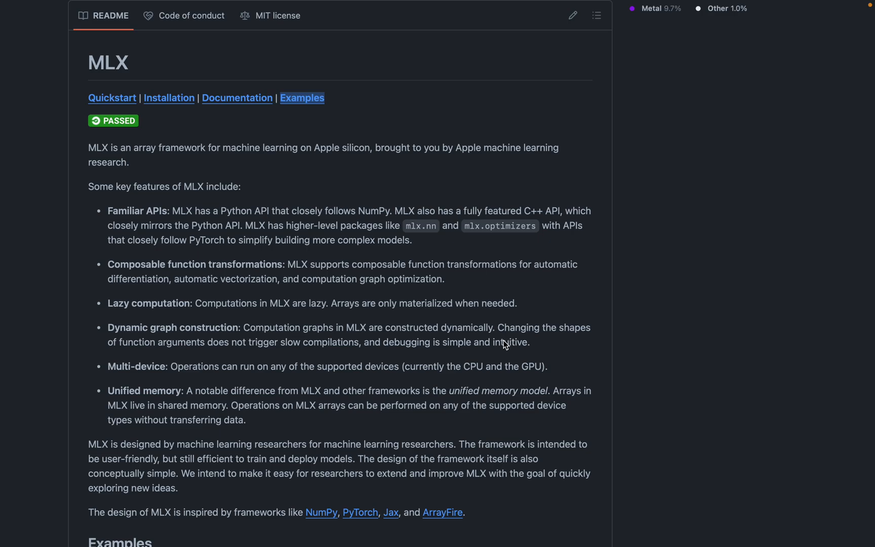
{"action": "mouse_move", "coordinate": [503, 344]}
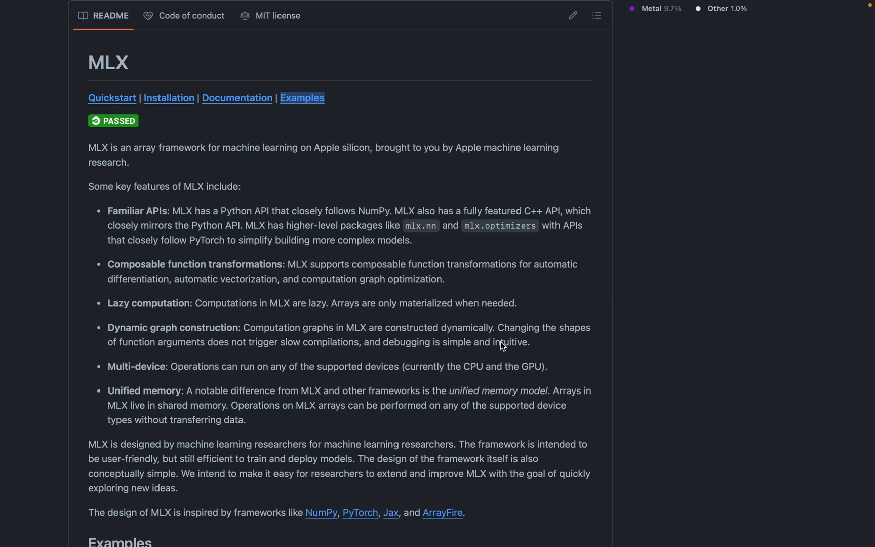
{"action": "mouse_move", "coordinate": [272, 229]}
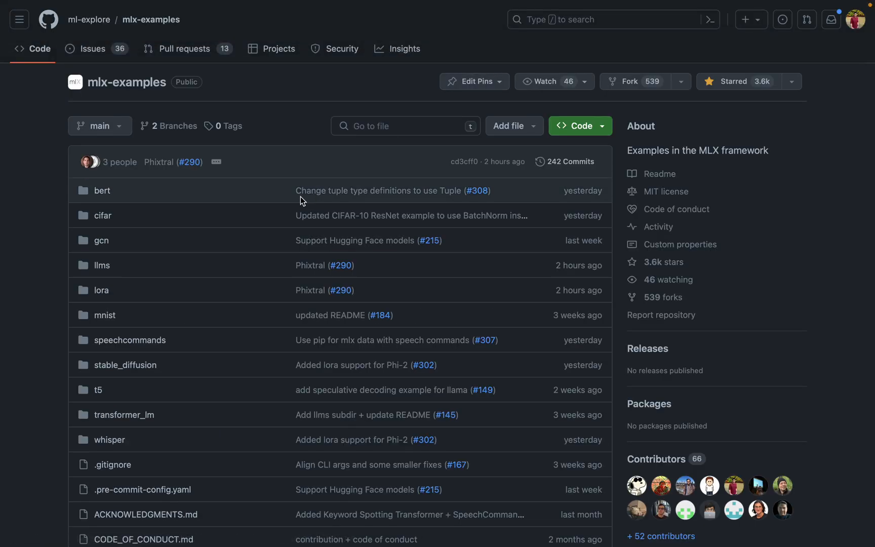
- Open mlx-examples' llms folder and scroll to the README's mlx-lm Python API example
{"action": "scroll", "scroll_direction": "down", "scroll_amount": 3}
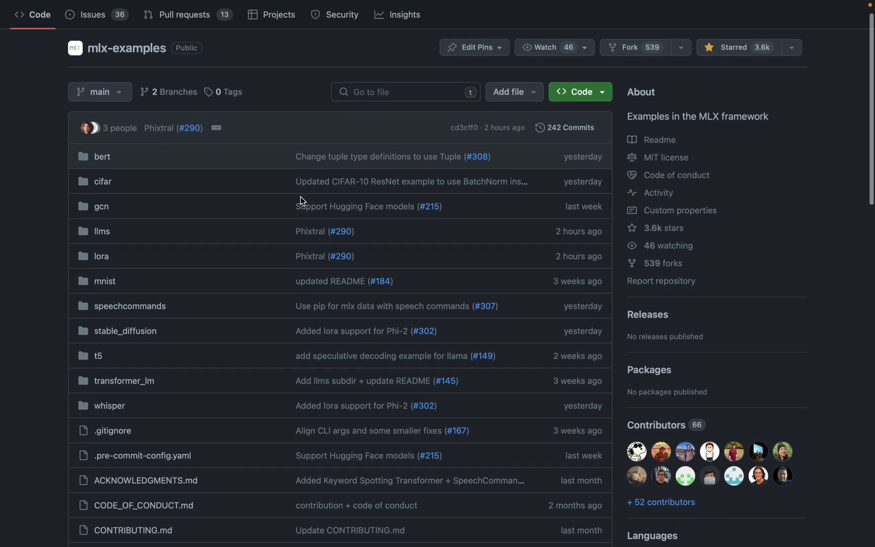
{"action": "scroll", "scroll_direction": "down", "scroll_amount": 3}
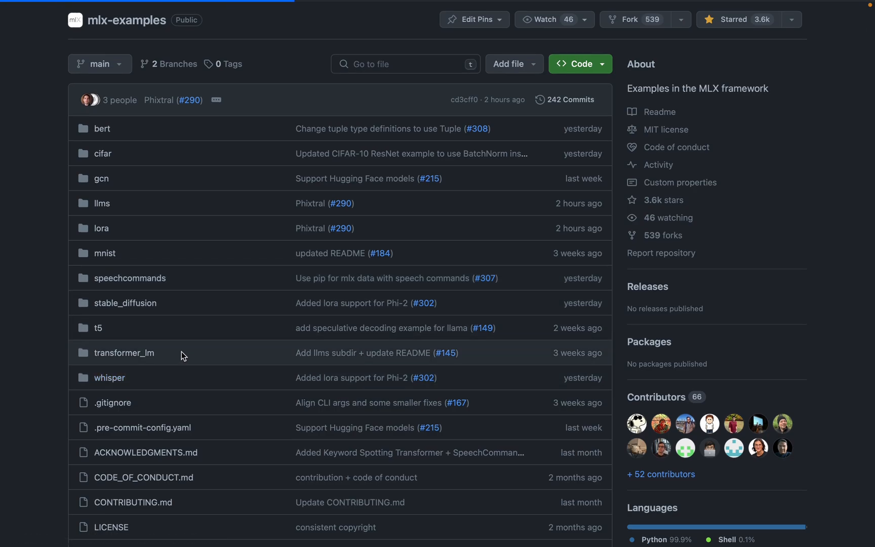
{"action": "left_click", "coordinate": [109, 377]}
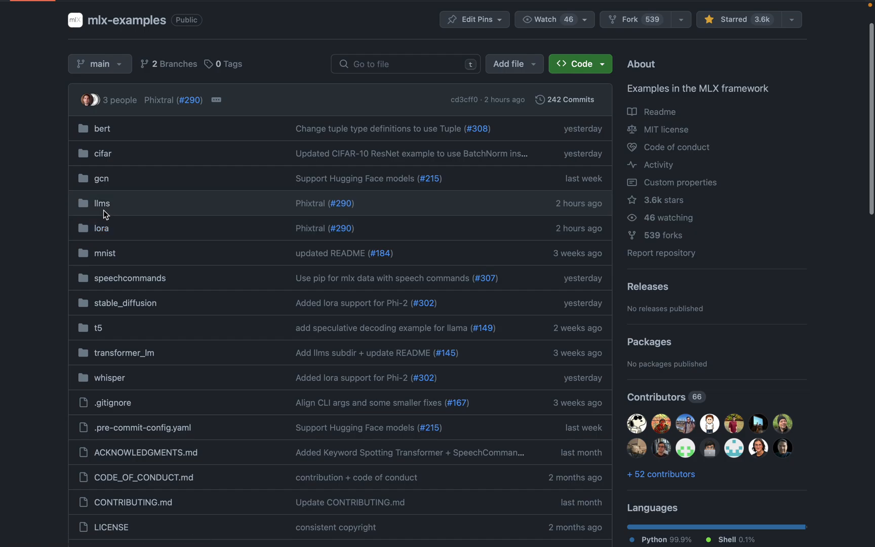
{"action": "mouse_move", "coordinate": [102, 203]}
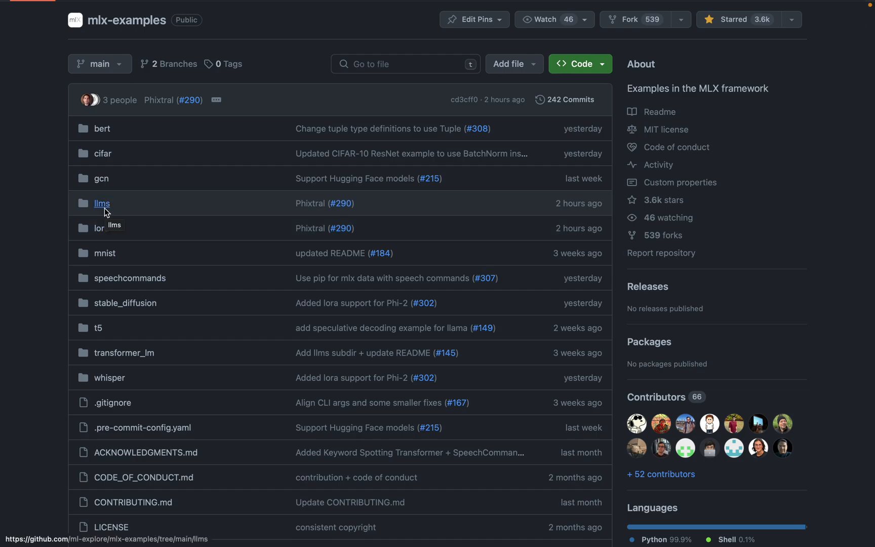
{"action": "left_click", "coordinate": [102, 203]}
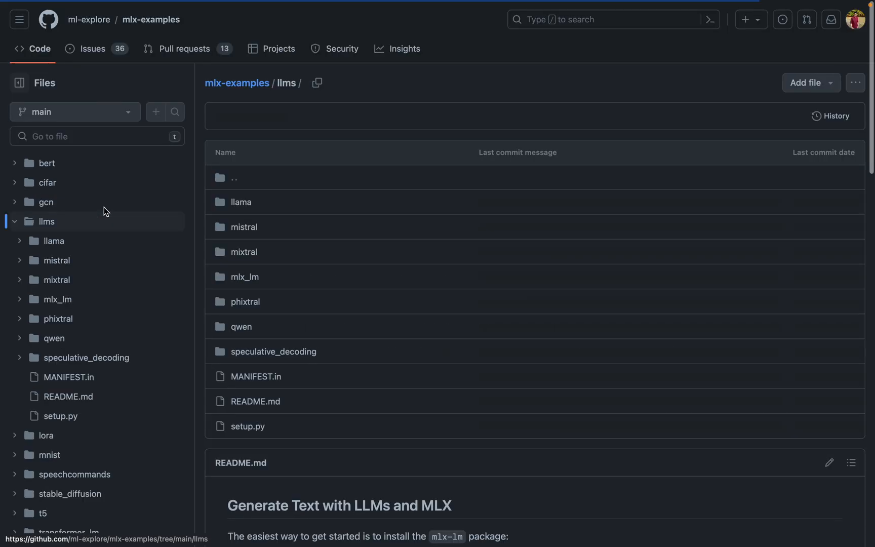
{"action": "scroll", "scroll_direction": "down", "scroll_amount": 3}
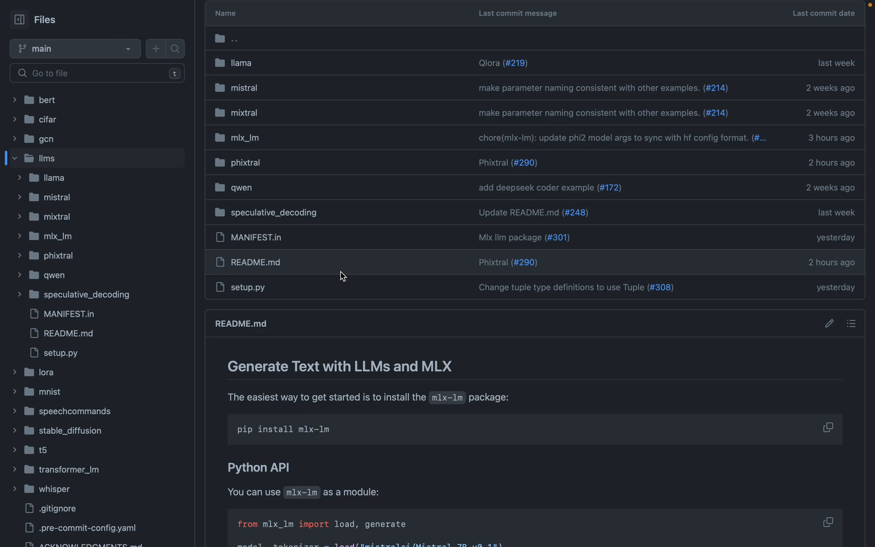
{"action": "scroll", "scroll_direction": "down", "scroll_amount": 3}
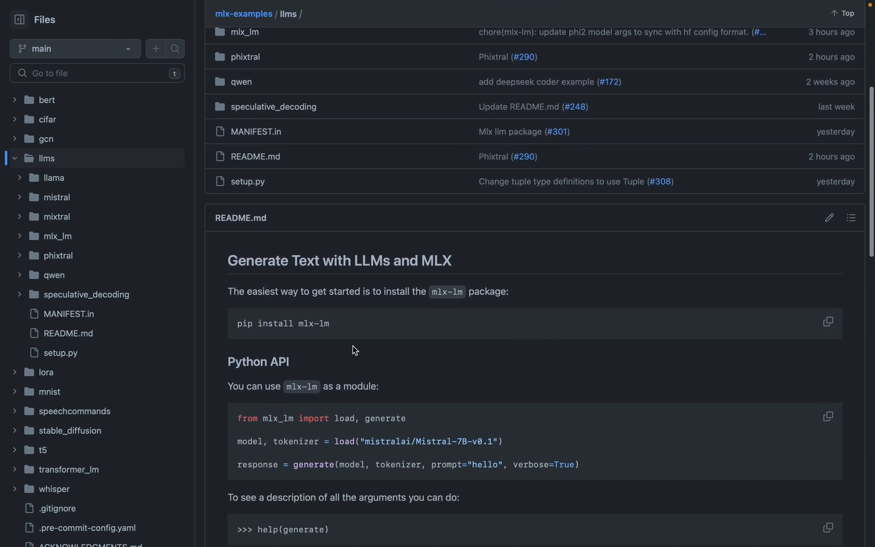
{"action": "scroll", "scroll_direction": "down", "scroll_amount": 3}
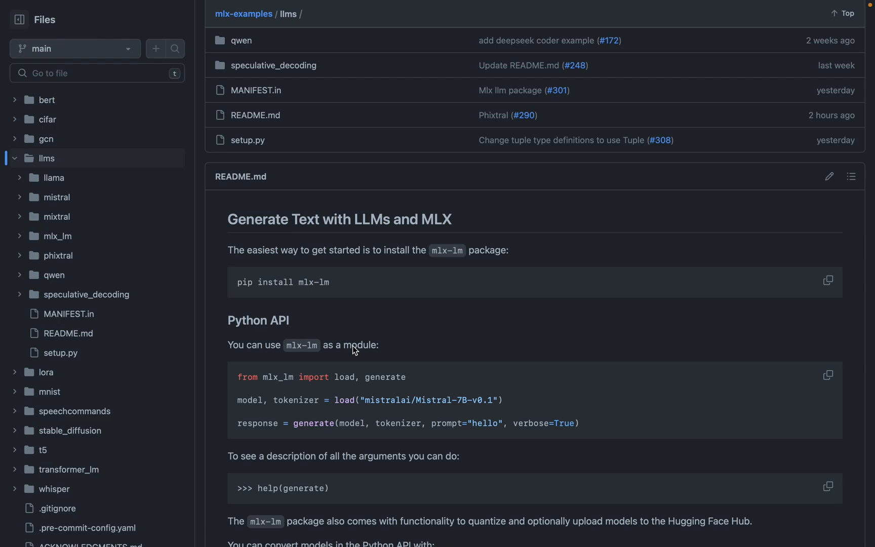
{"action": "mouse_move", "coordinate": [338, 348]}
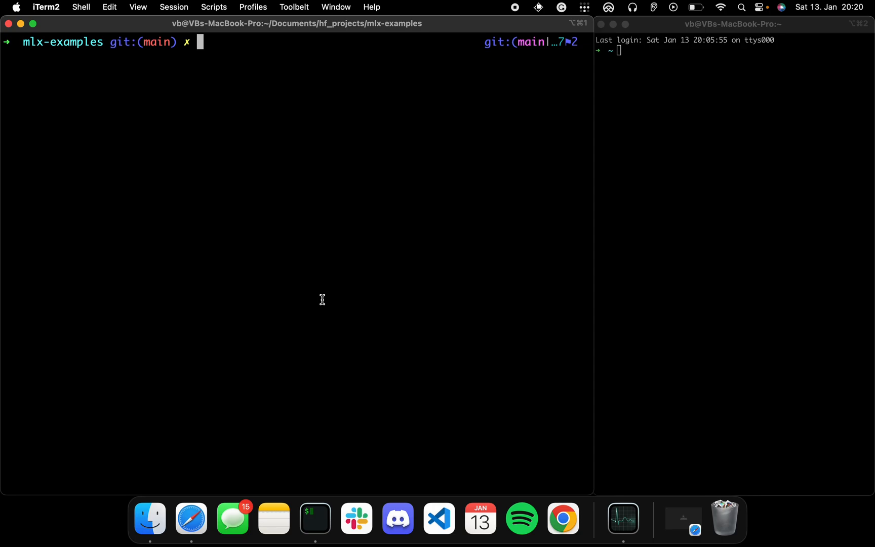
- Git pull mlx-examples, enter llms, then create and activate the mlx_llm_test venv
{"action": "type", "text": "git pull"}
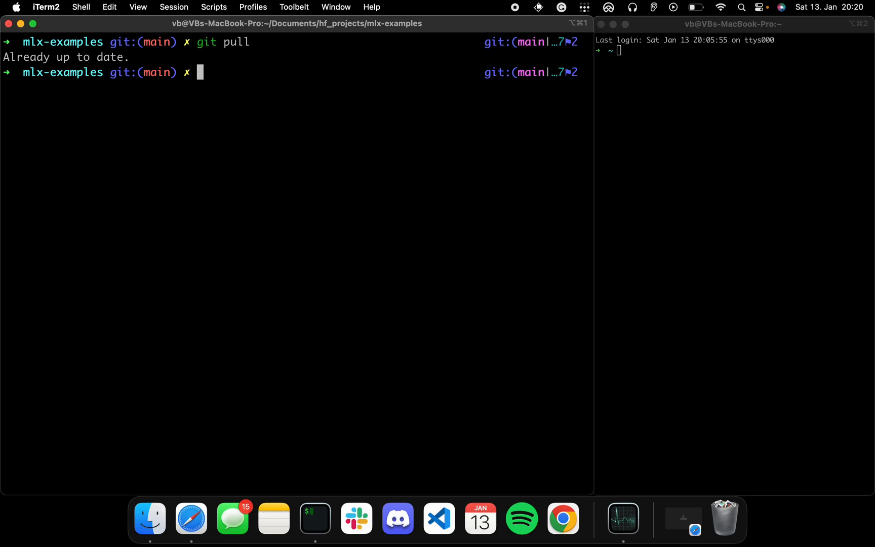
{"action": "type", "text": "clear"}
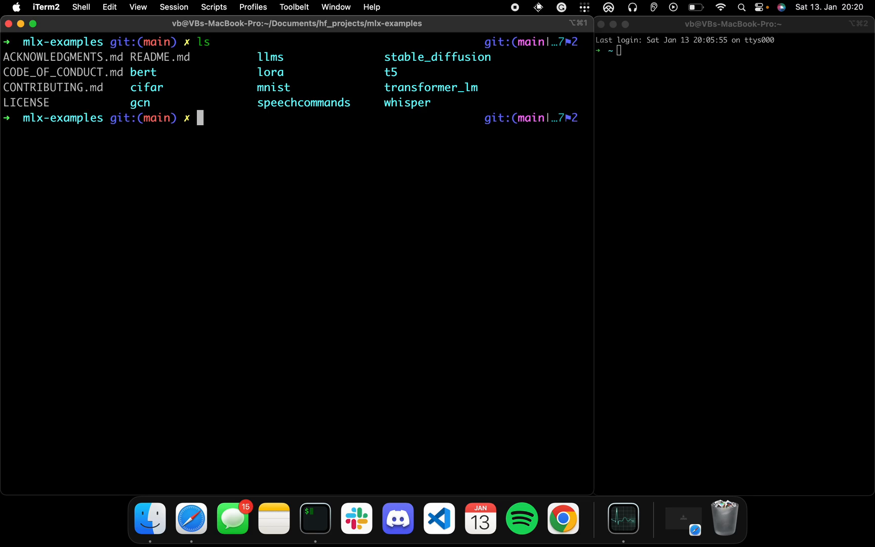
{"action": "type", "text": "cd llms"}
{"action": "type", "text": "pyth"}
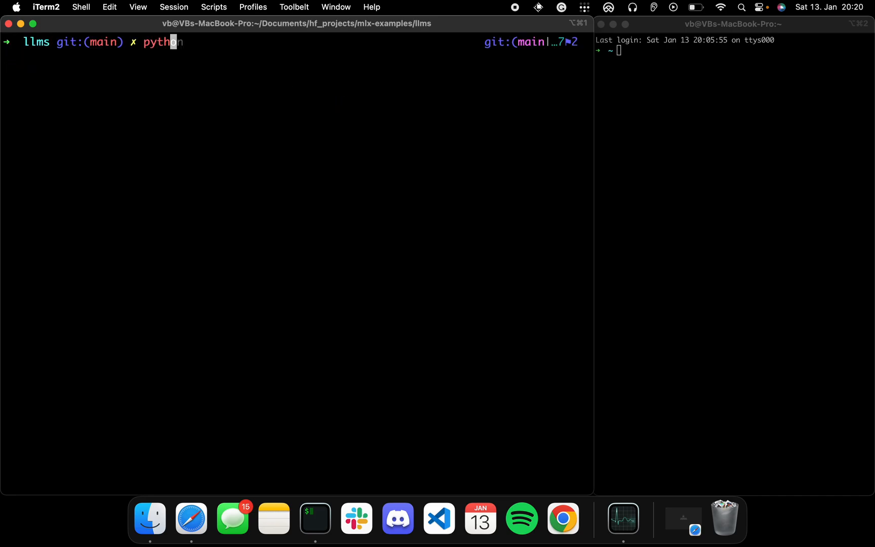
{"action": "type", "text": "0m"}
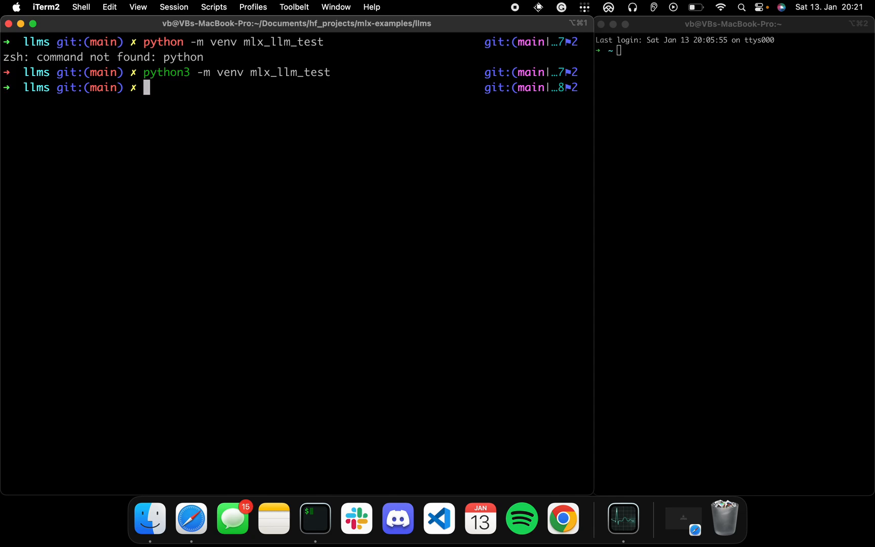
{"action": "type", "text": "source mlx_llm_test/bin/activate"}
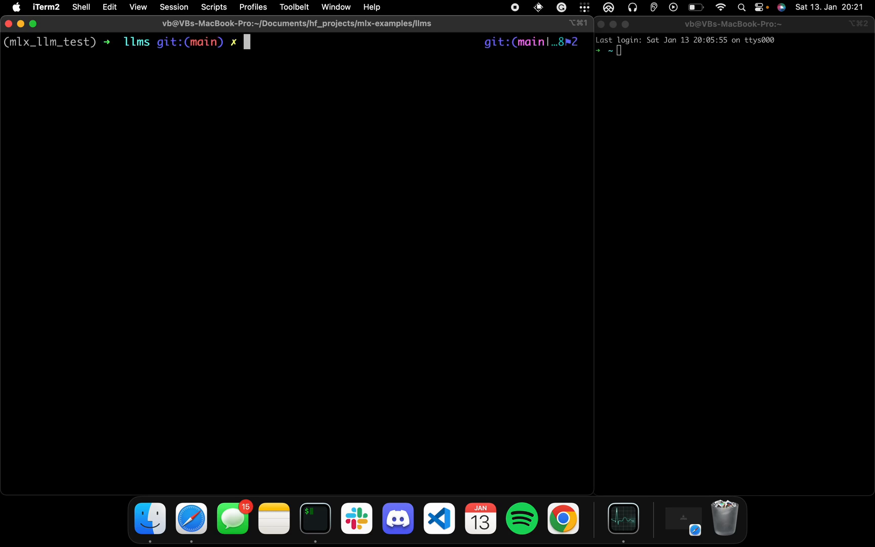
- Install the mlx_lm package into the mlx_llm_test environment with pip
{"action": "type", "text": "source mlx_llm_test/bin/activate"}
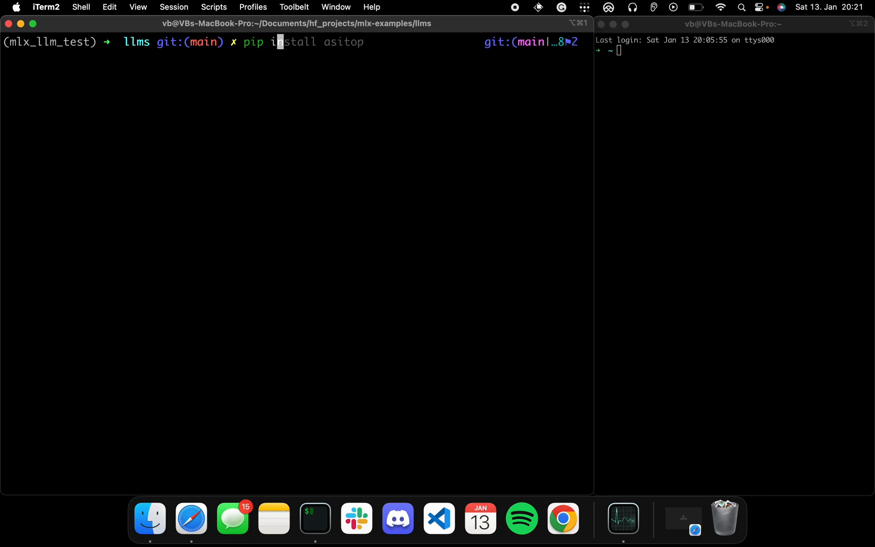
{"action": "type", "text": "mlx_lm"}
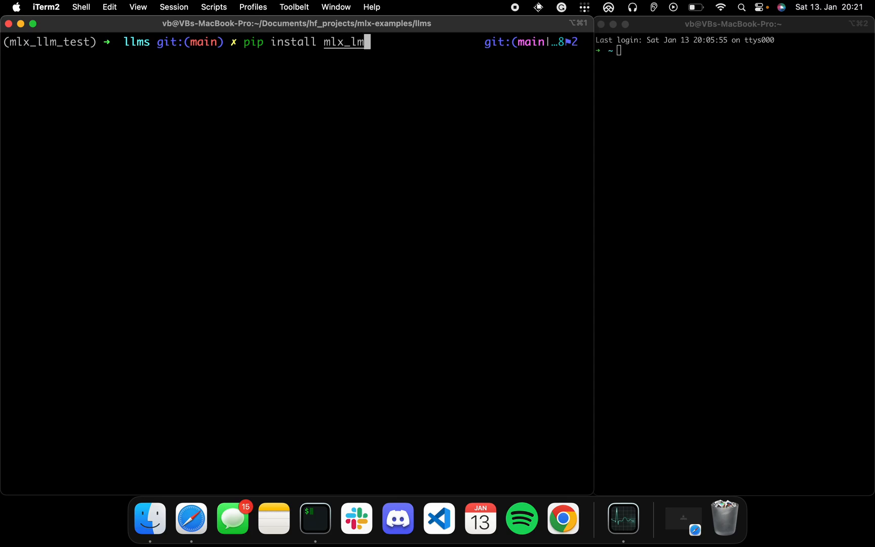
{"action": "key", "text": "Return"}
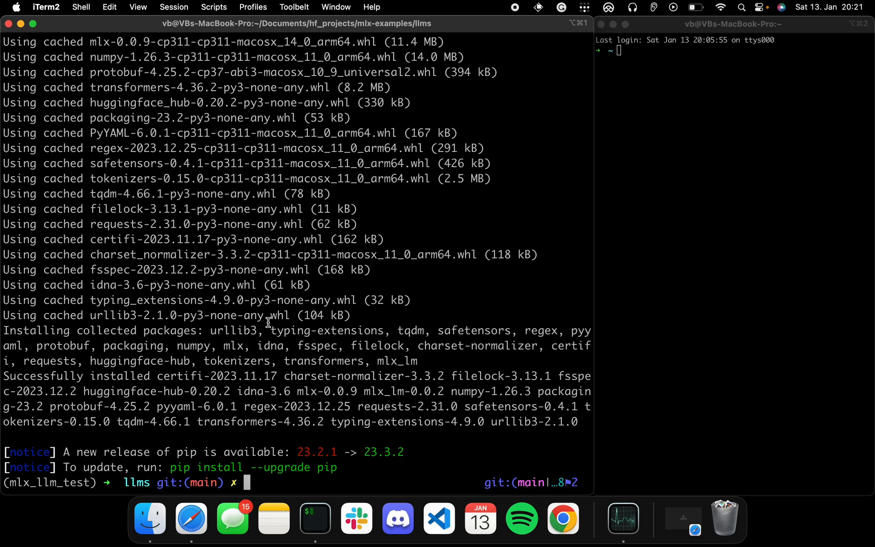
- Install the asitop package with pip and clear the terminal
{"action": "type", "text": "pip install mlx_lm"}
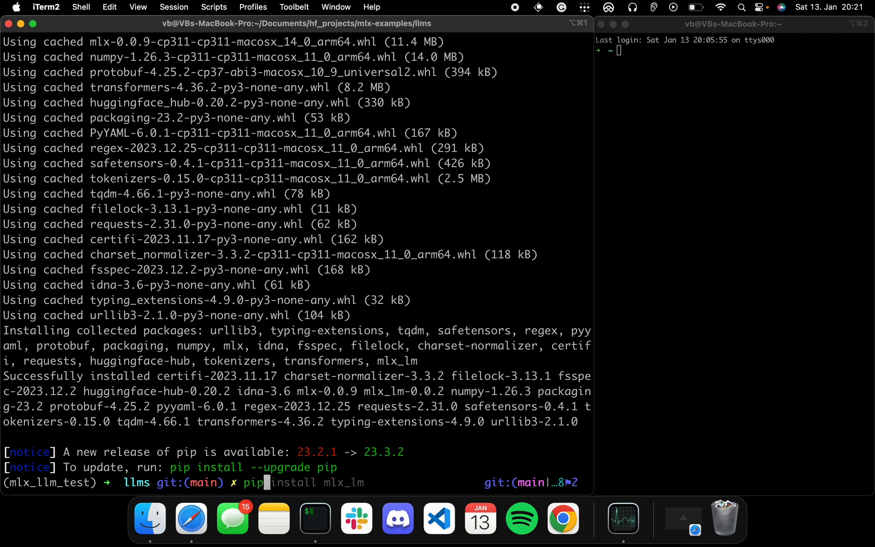
{"action": "type", "text": "asitop"}
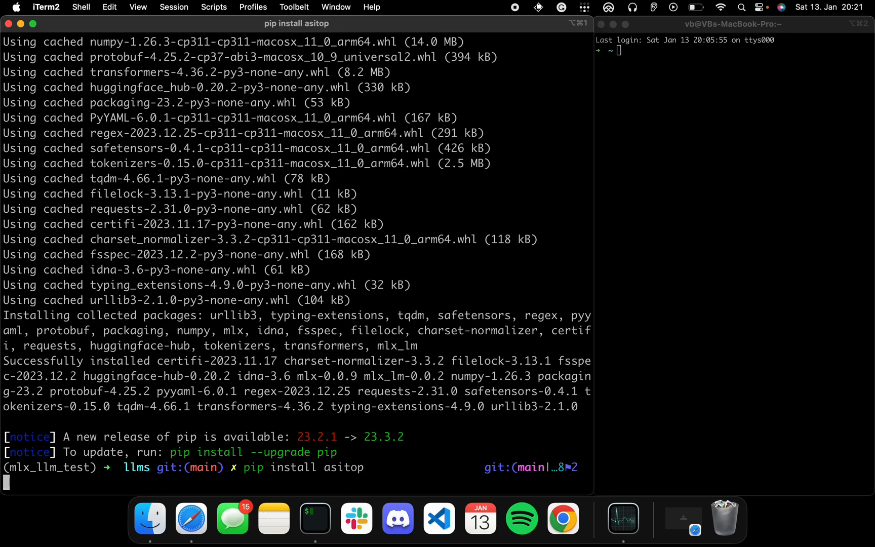
{"action": "key", "text": "Return"}
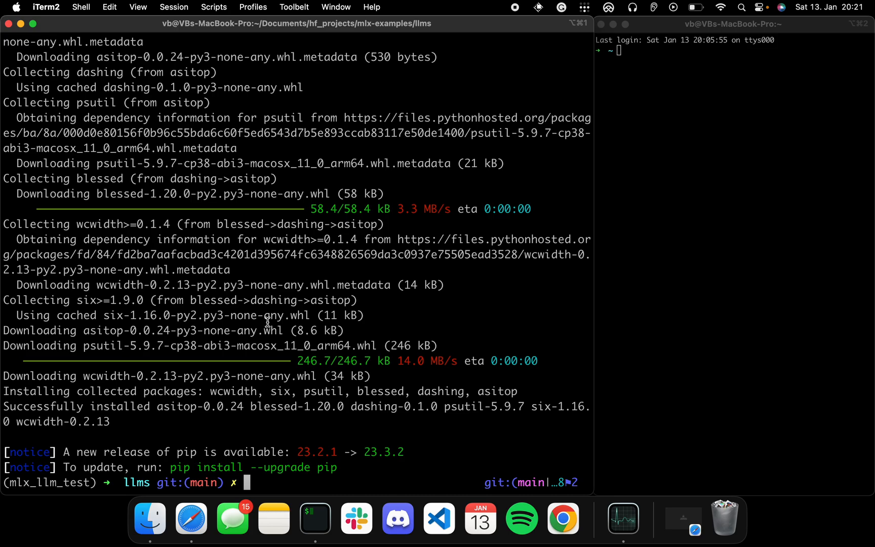
{"action": "type", "text": "clear"}
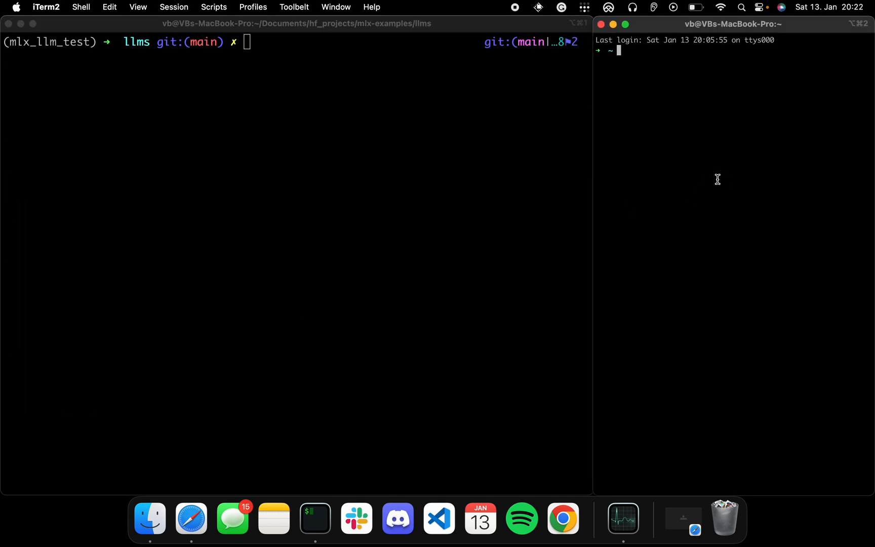
- In the right-hand terminal, enter mlx-examples/llms, activate mlx_llm_test, and clear
{"action": "type", "text": "cd hf_projects/api-inference-community"}
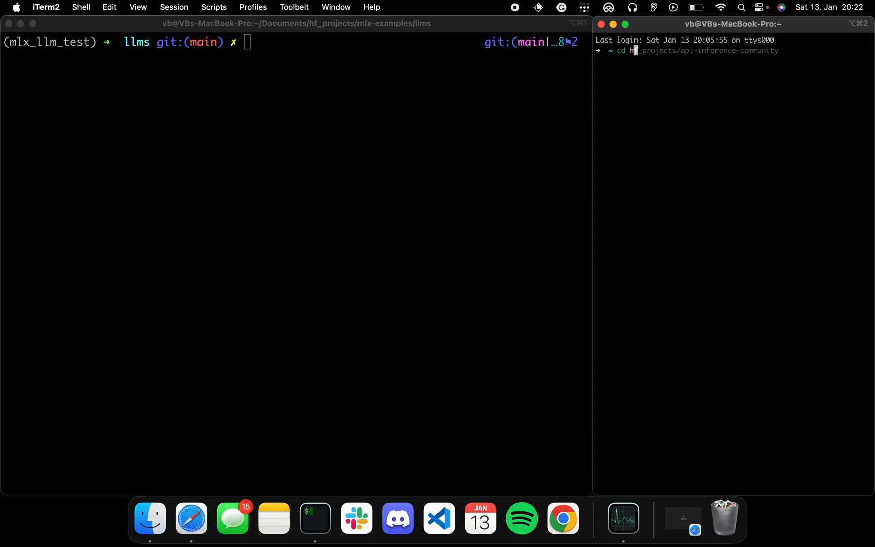
{"action": "type", "text": "f_projects/"}
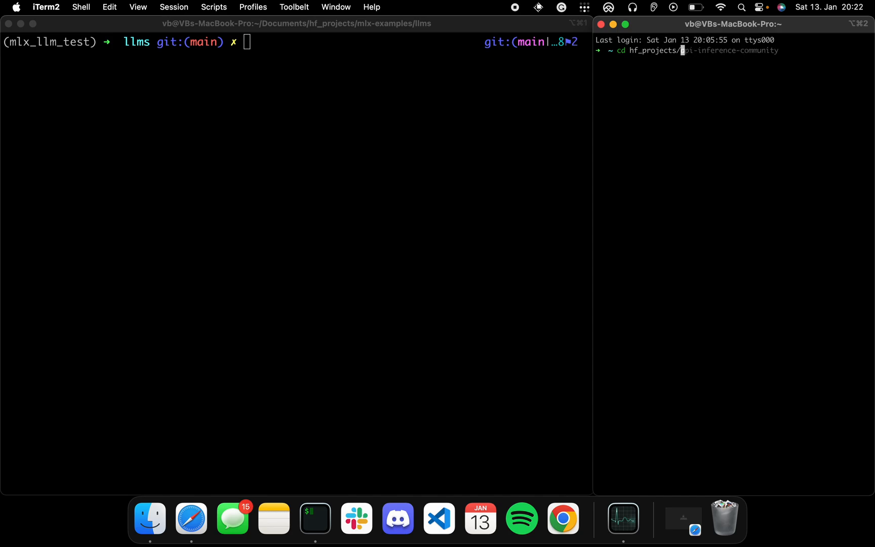
{"action": "type", "text": "mlx-examples"}
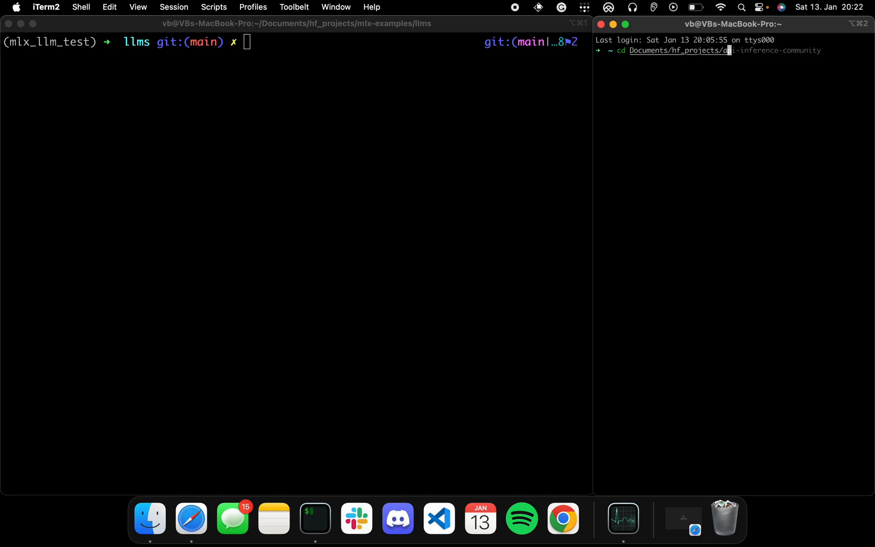
{"action": "type", "text": "mlx-examples/"}
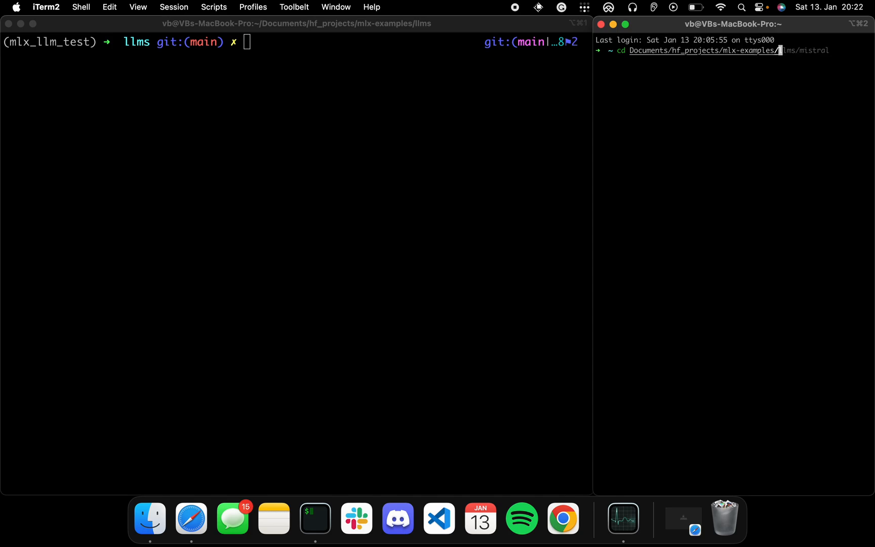
{"action": "key", "text": "enter"}
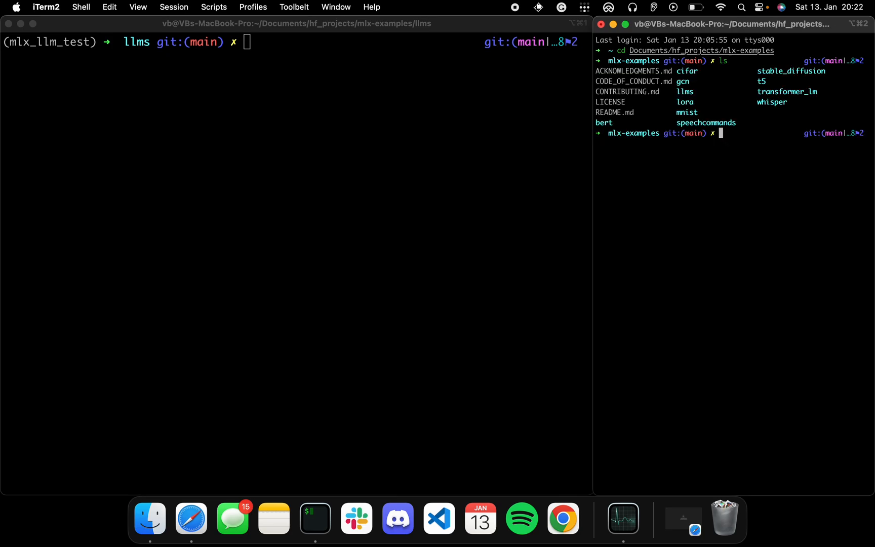
{"action": "type", "text": "cd llms"}
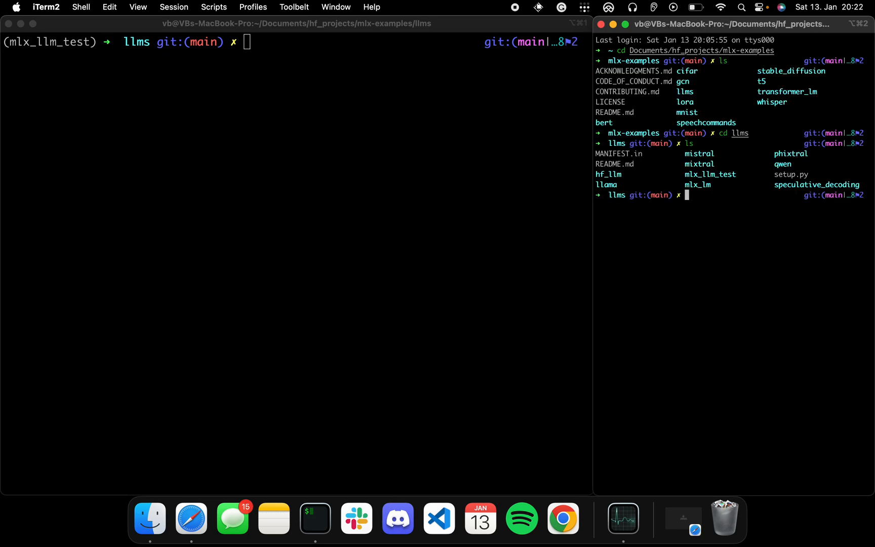
{"action": "type", "text": "source mlx_llm_test/bin/activate"}
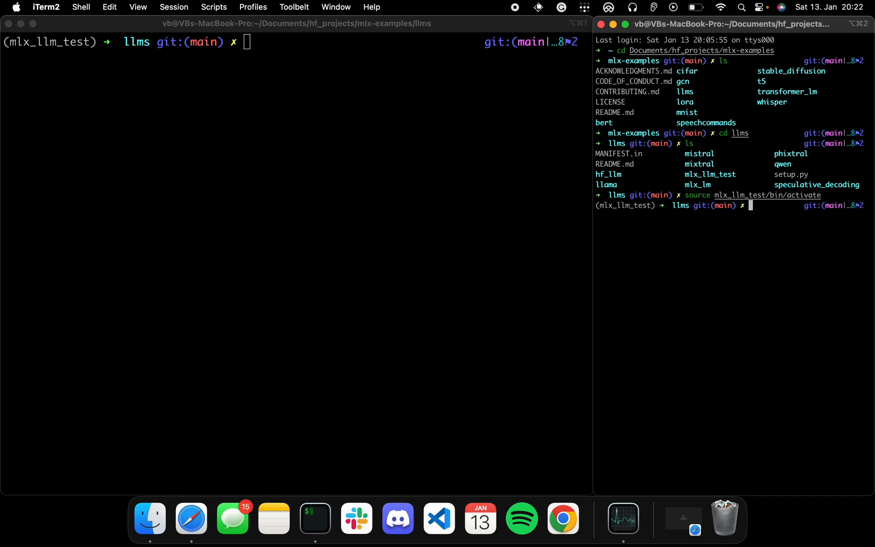
{"action": "type", "text": "clear"}
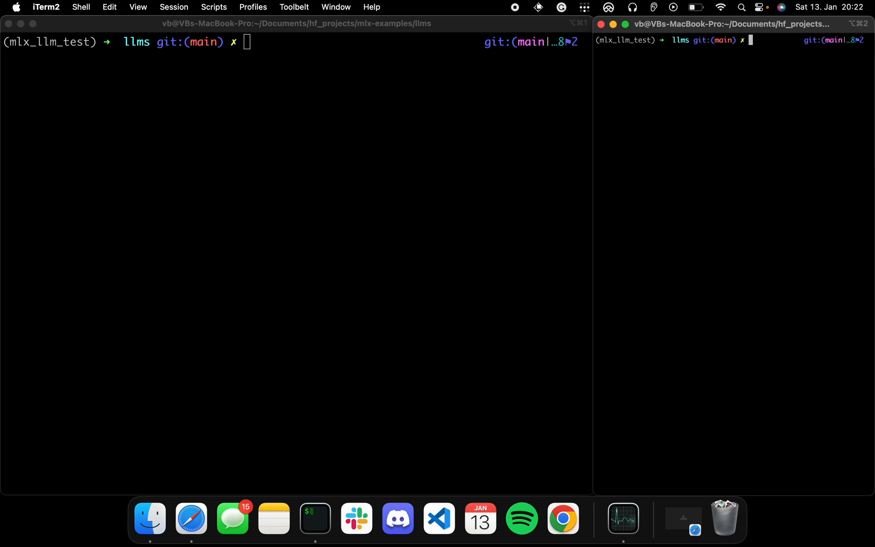
- Launch sudo asitop in the right-hand terminal for live CPU, GPU and memory stats
{"action": "type", "text": "sudo purge"}
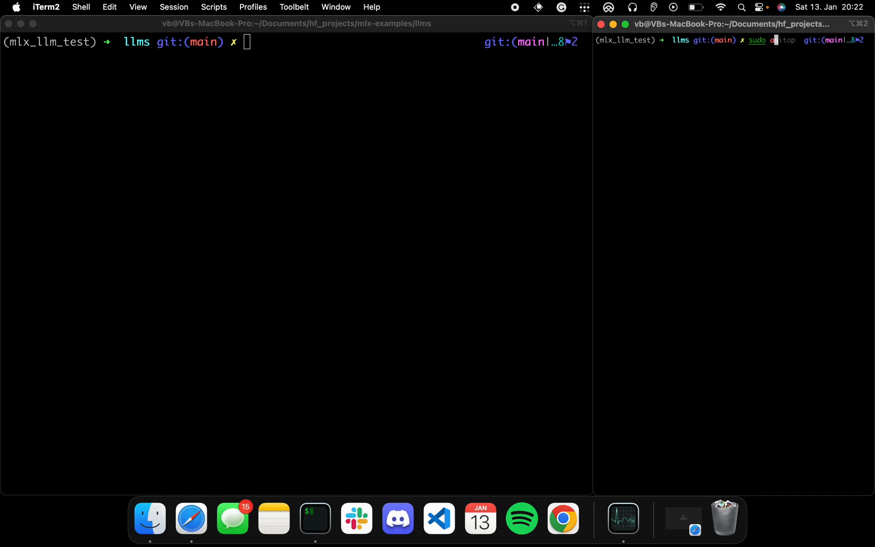
{"action": "key", "text": "Return"}
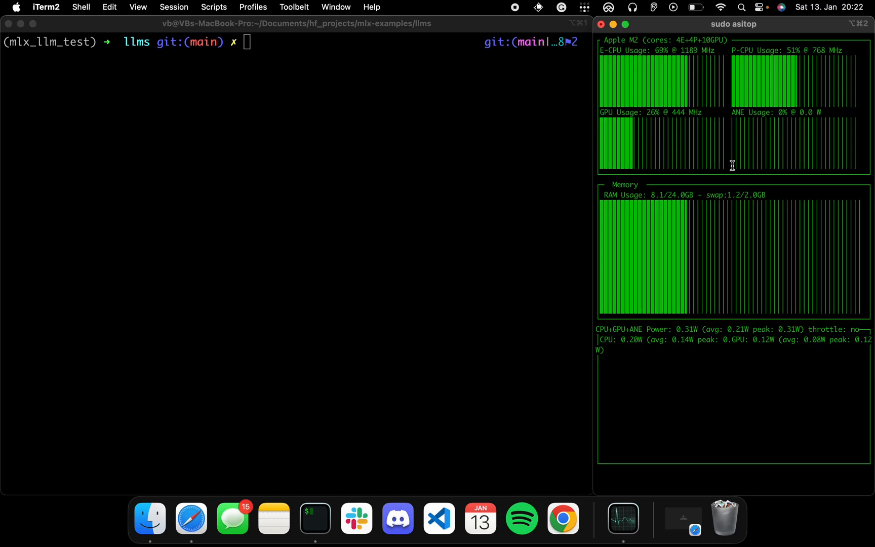
{"action": "mouse_move", "coordinate": [699, 175]}
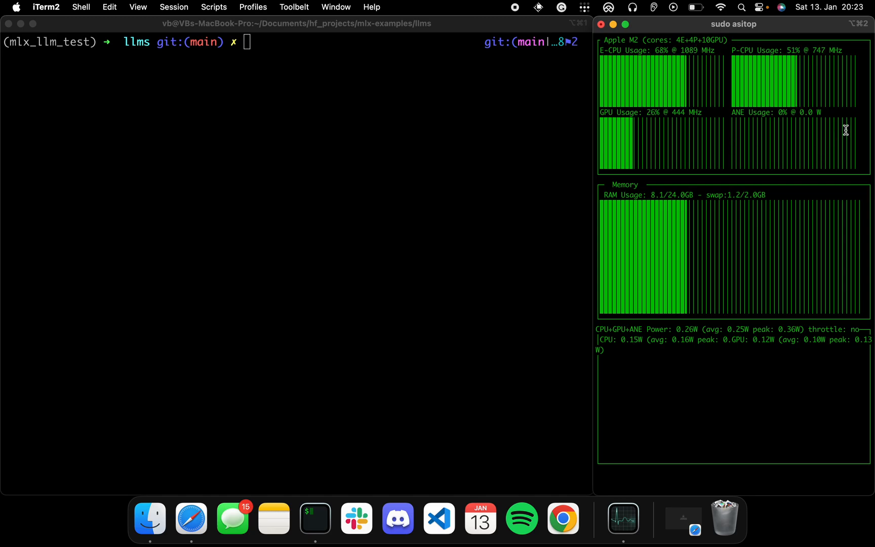
{"action": "mouse_move", "coordinate": [727, 139]}
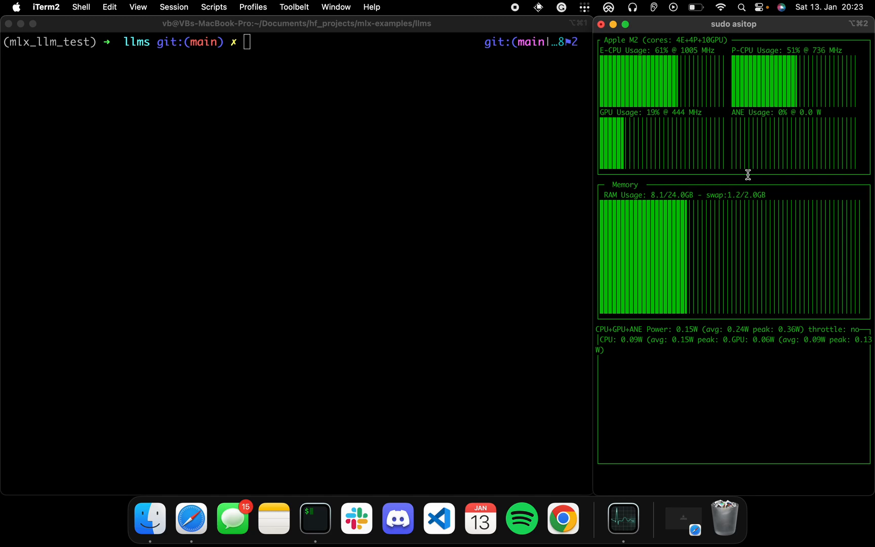
- Run sudo purge with the password in the left terminal, dropping RAM to 6.8 GB
{"action": "type", "text": "sudo purge"}
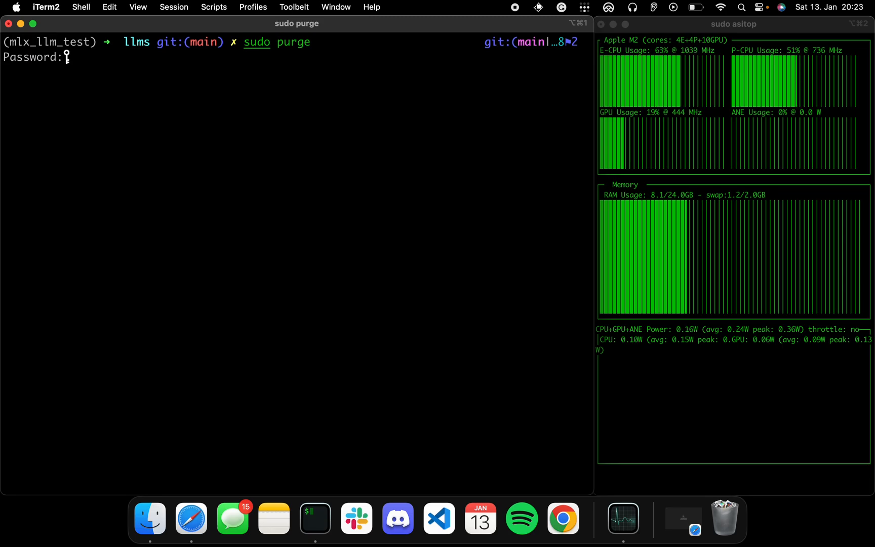
{"action": "key", "text": "Return"}
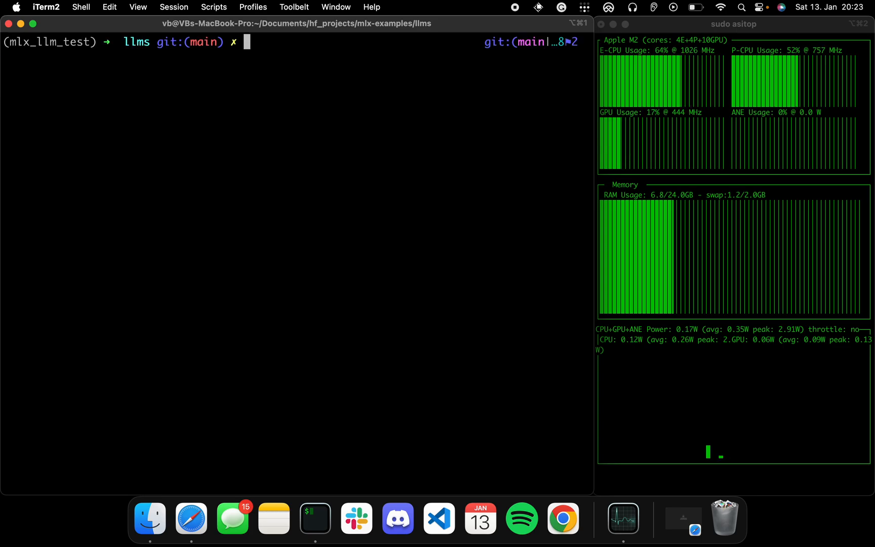
{"action": "type", "text": "python3 -m venv mlx_llm_test"}
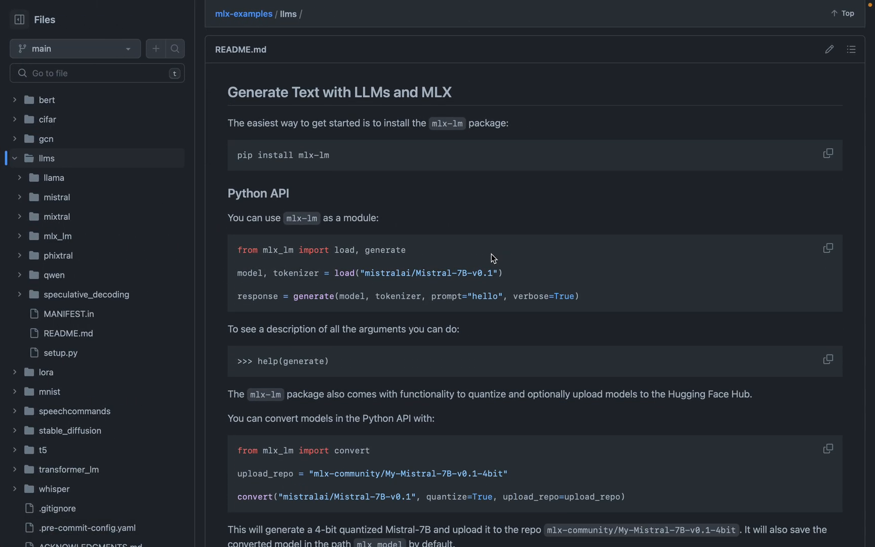
{"action": "mouse_move", "coordinate": [273, 267]}
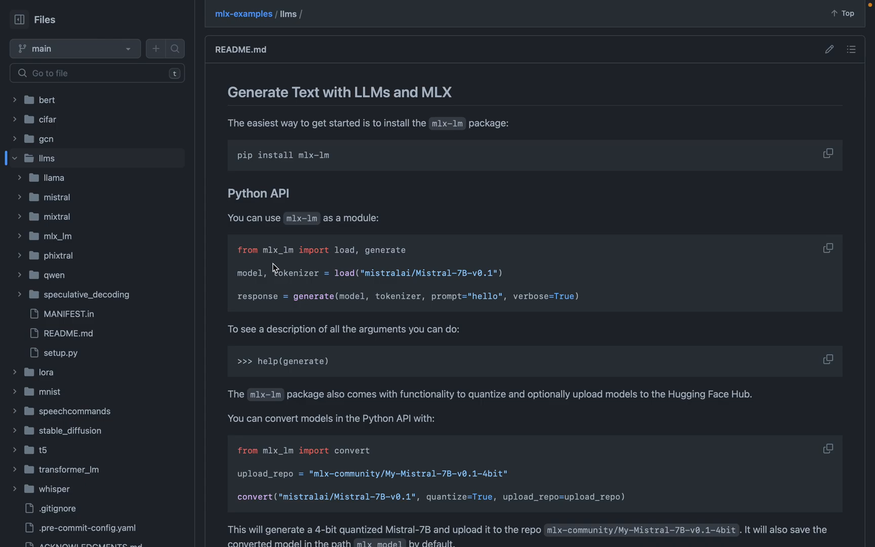
{"action": "mouse_move", "coordinate": [275, 268]}
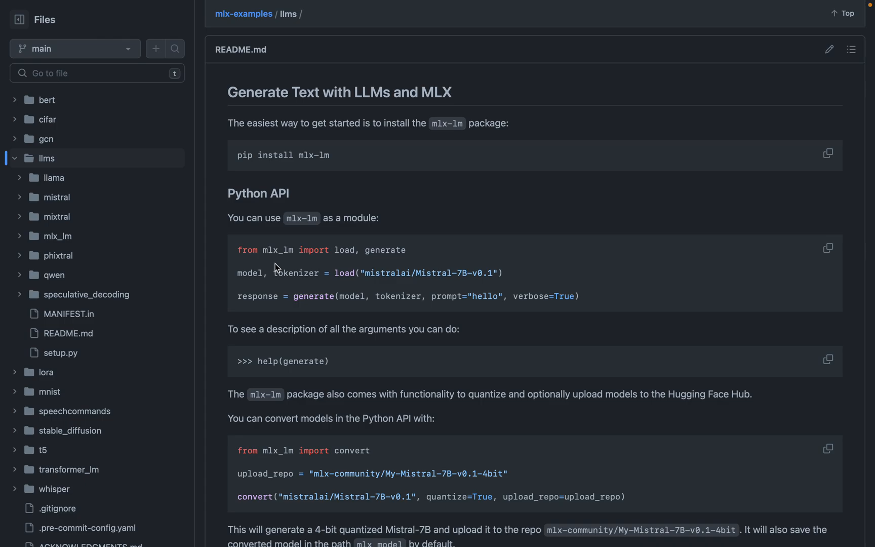
{"action": "mouse_move", "coordinate": [326, 264]}
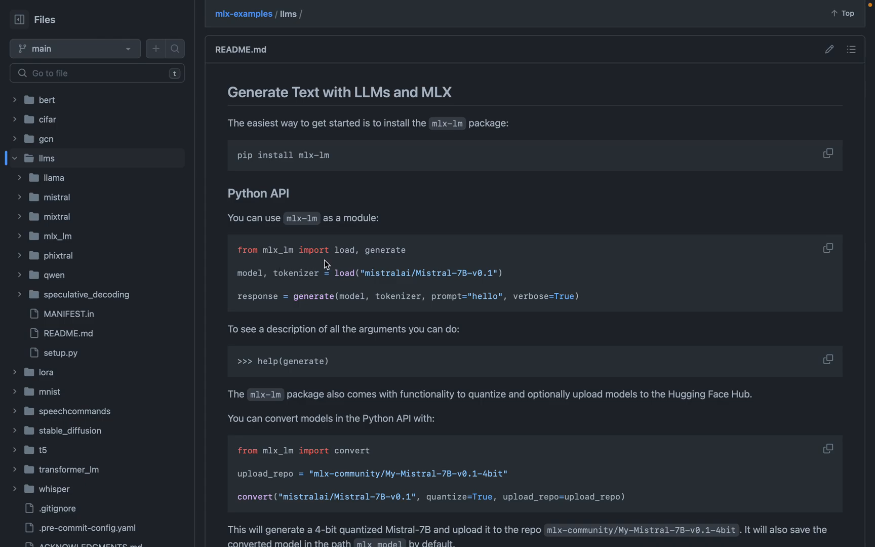
{"action": "mouse_move", "coordinate": [313, 284]}
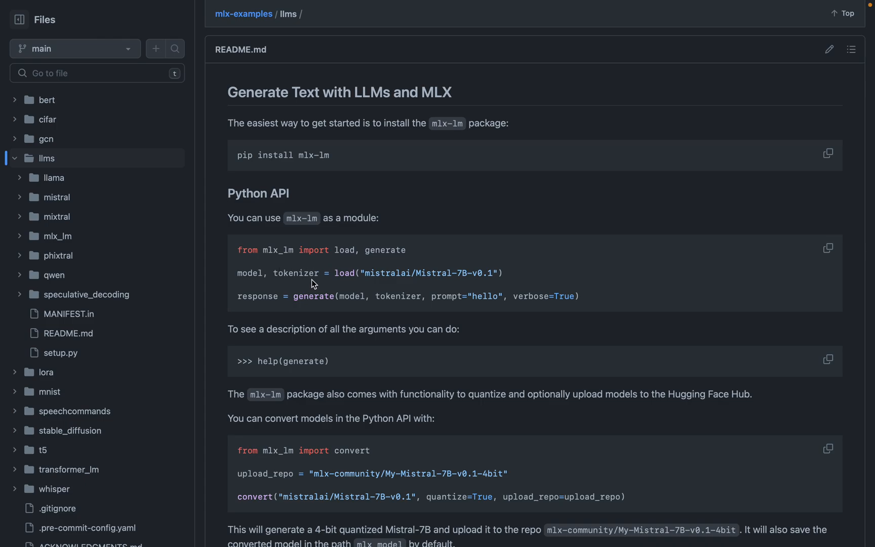
{"action": "mouse_move", "coordinate": [485, 309]}
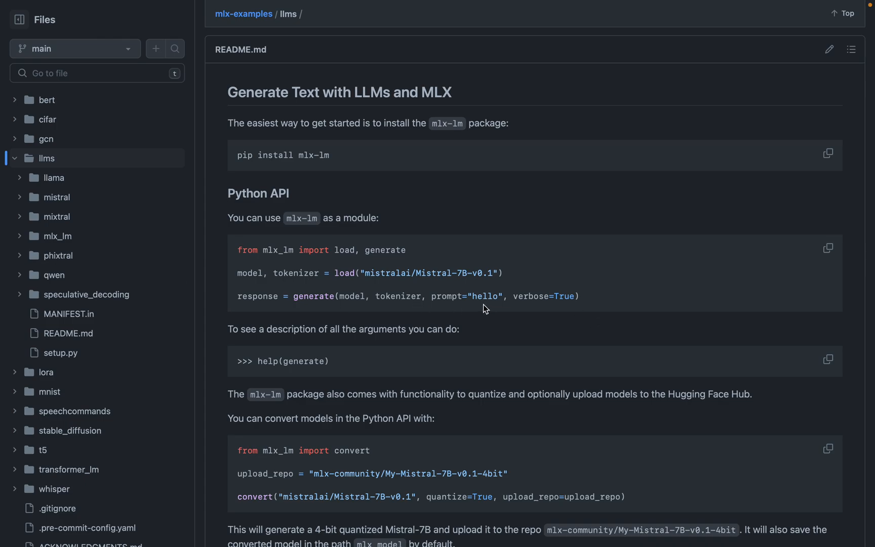
{"action": "mouse_move", "coordinate": [463, 309]}
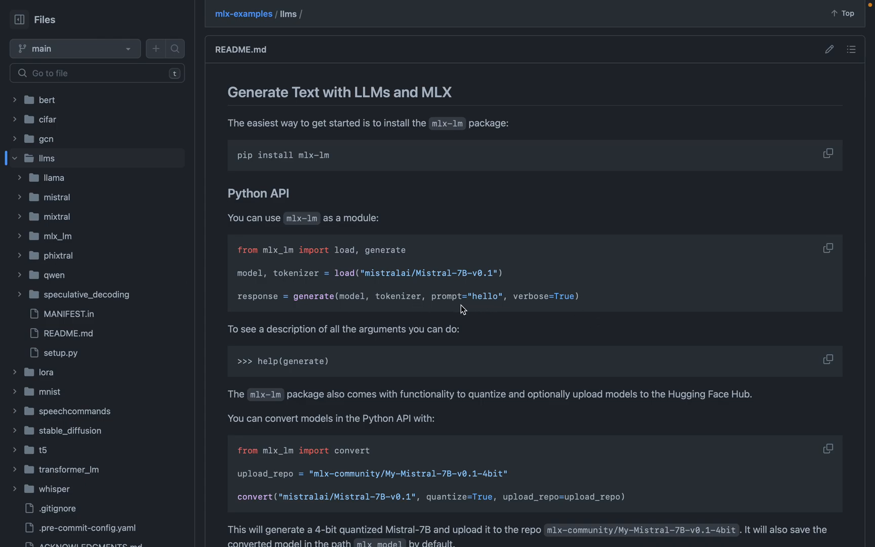
{"action": "mouse_move", "coordinate": [442, 311]}
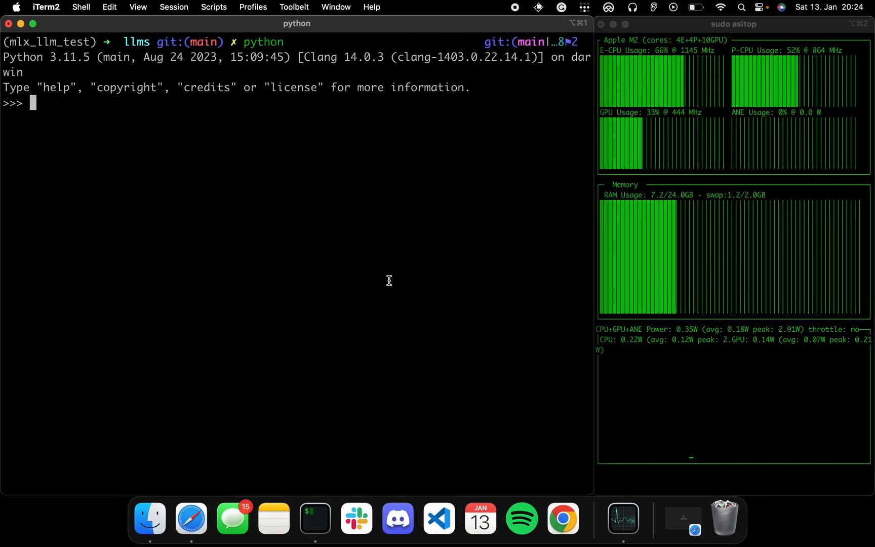
- Import load and generate from mlx_lm in the Python session
{"action": "type", "text": "impoe"}
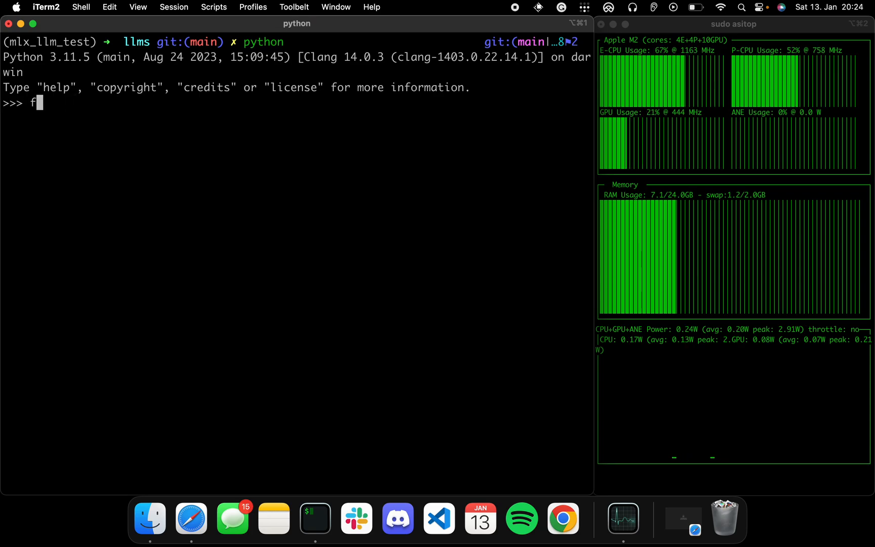
{"action": "type", "text": "rom mlx_lm"}
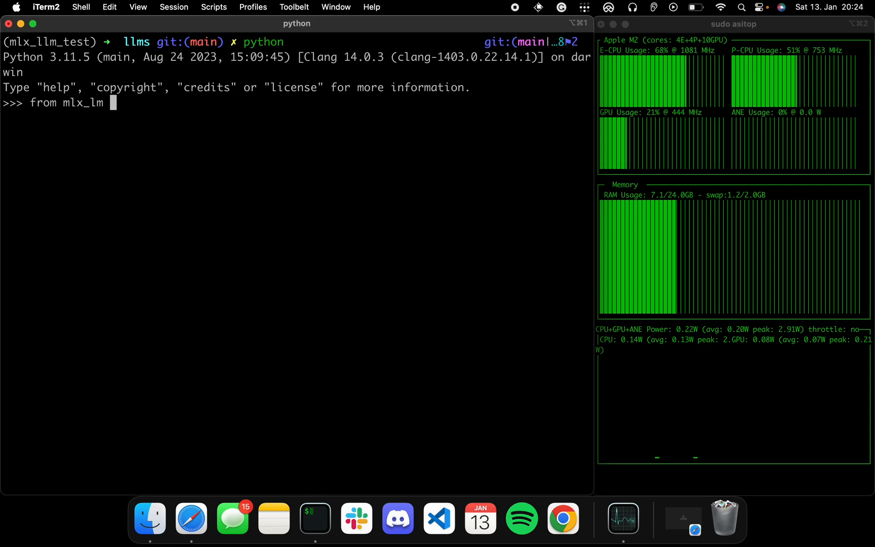
{"action": "type", "text": "import load"}
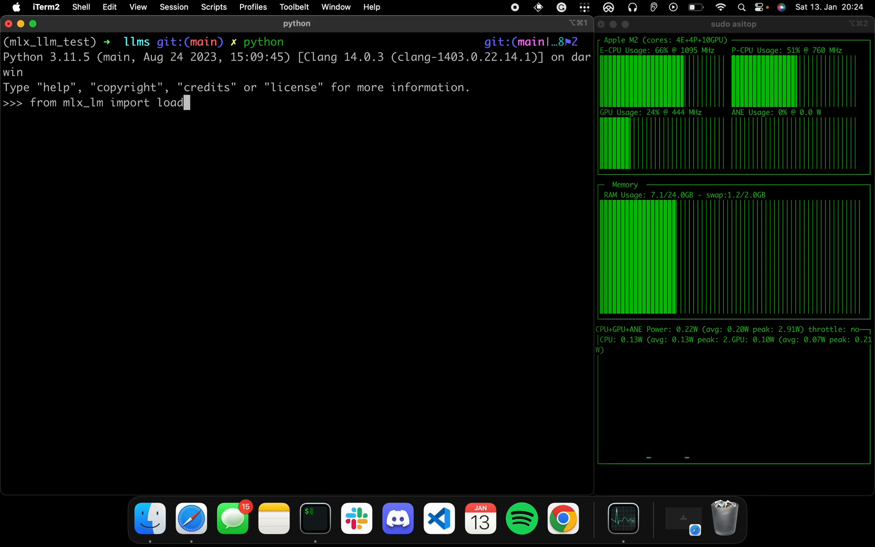
{"action": "type", "text": ", generate"}
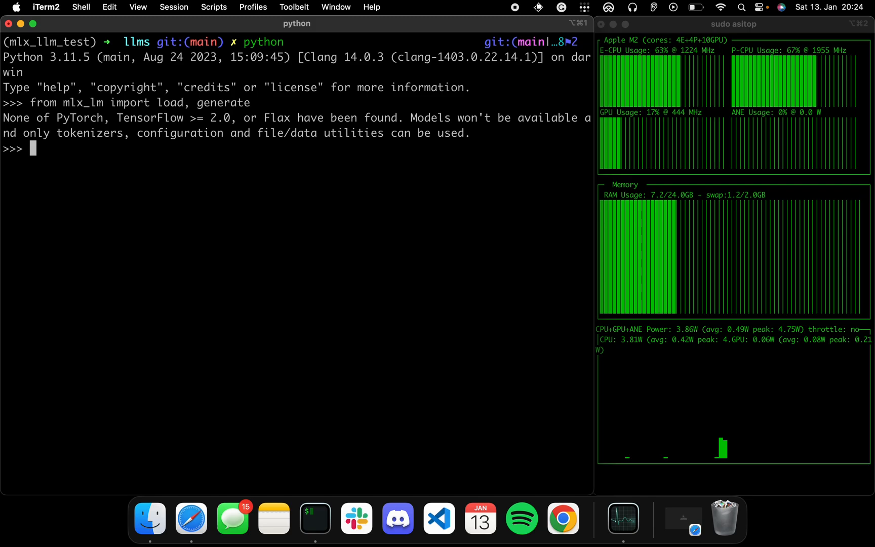
- Begin the line model, tokenizer = load(" in the REPL
{"action": "type", "text": "model,"}
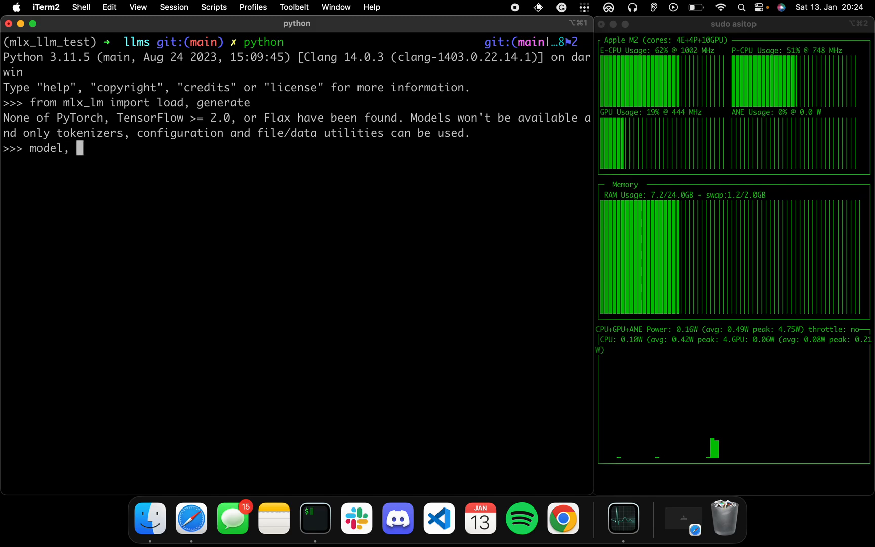
{"action": "type", "text": "tokenizer = l"}
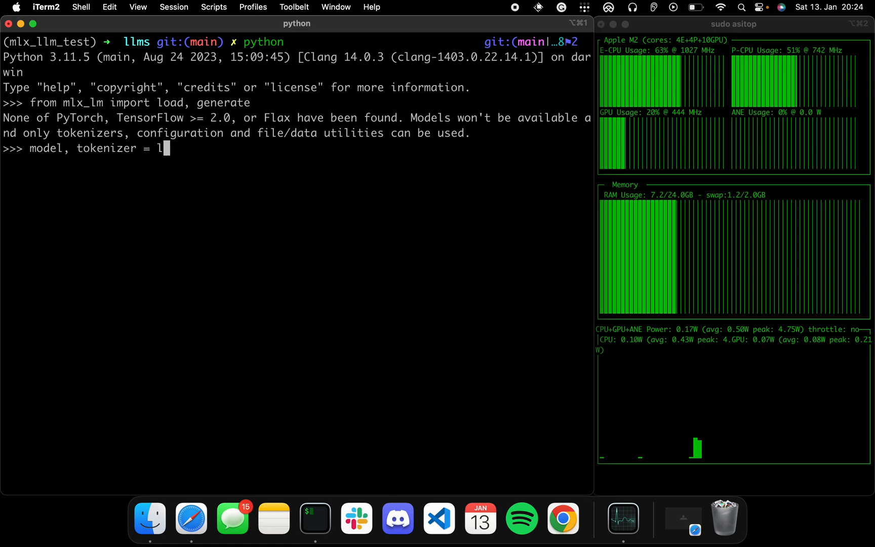
{"action": "type", "text": "oad(\""}
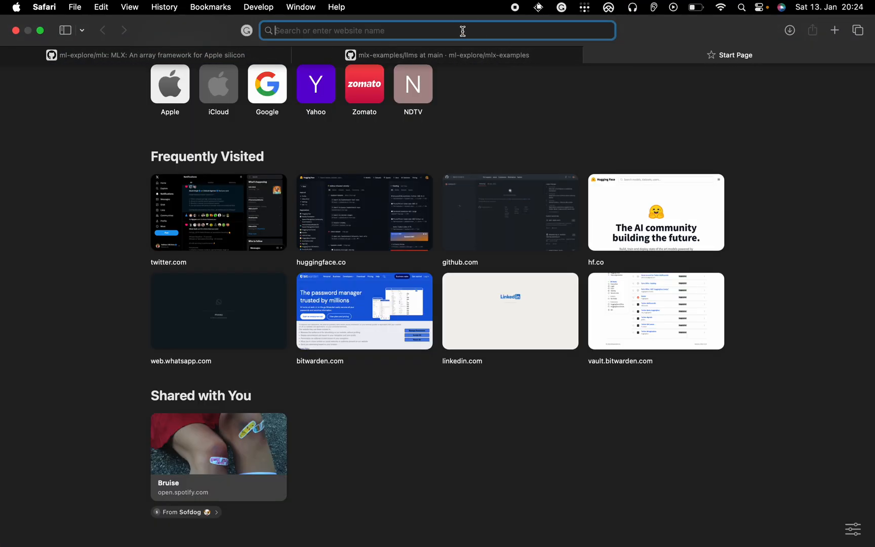
- Find Mistral-7B-Instruct-v0.2 on hf.co and copy its repository name
{"action": "type", "text": "hf.co"}
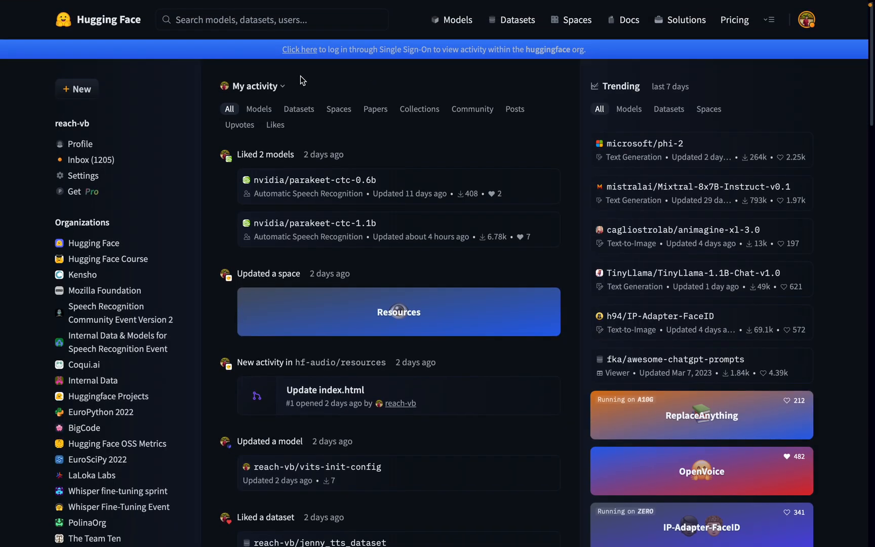
{"action": "type", "text": "mistralai"}
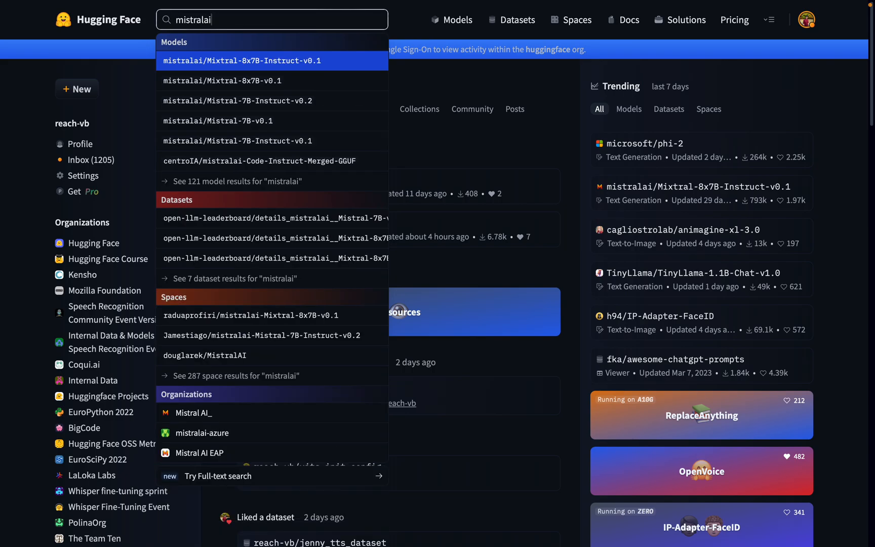
{"action": "left_click", "coordinate": [236, 101]}
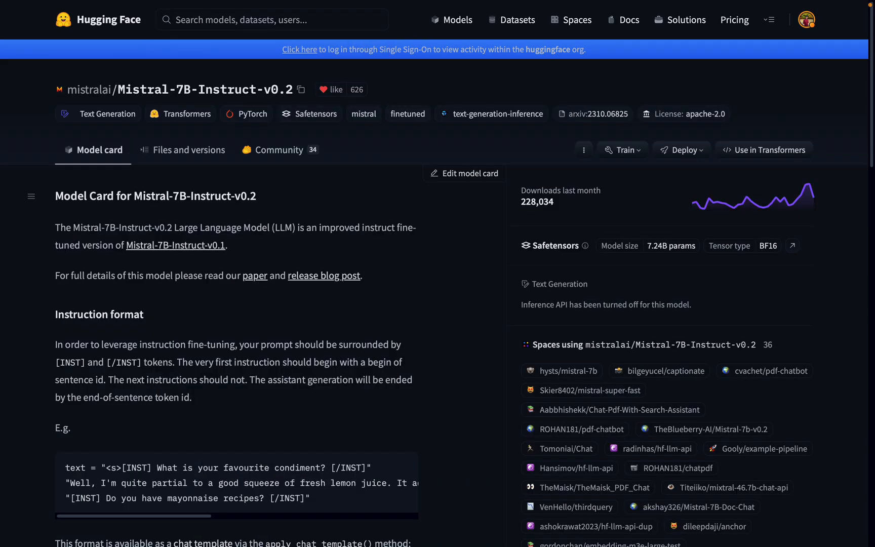
{"action": "scroll", "scroll_direction": "down", "scroll_amount": 3}
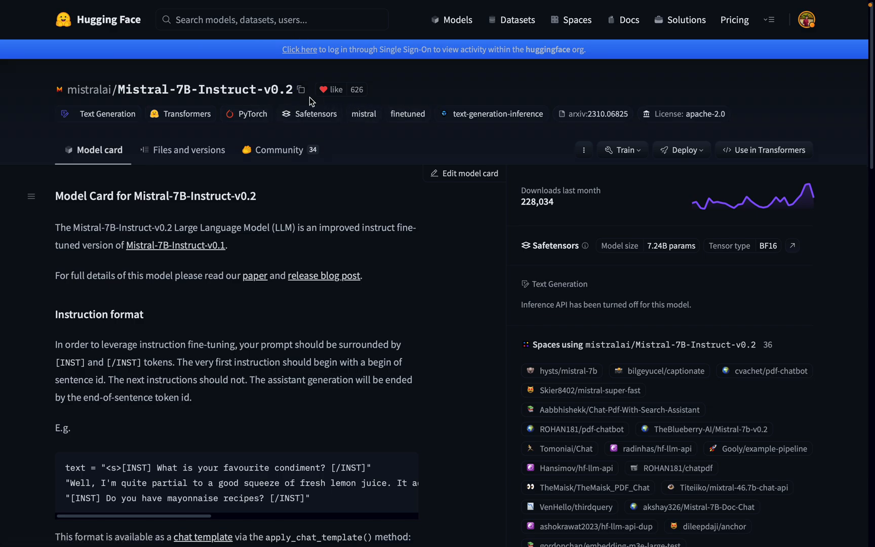
{"action": "left_click", "coordinate": [301, 89]}
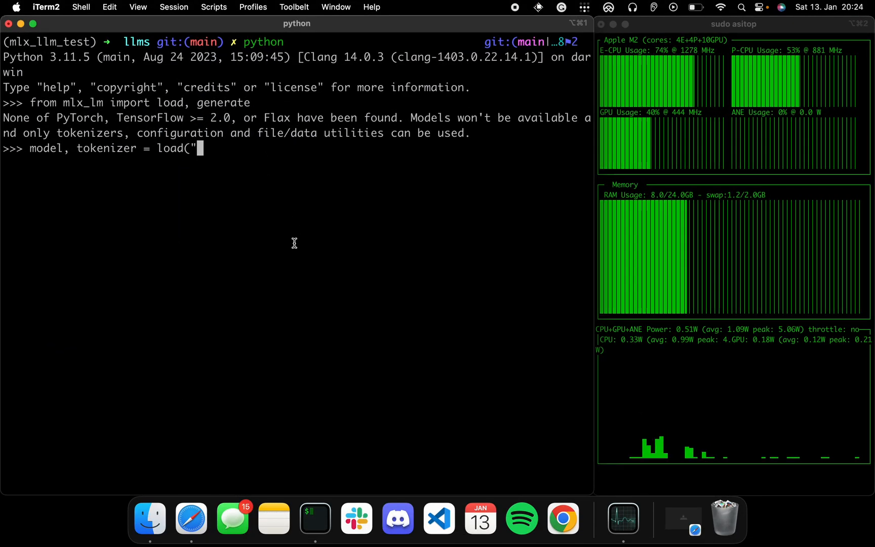
- Load mistralai/Mistral-7B-Instruct-v0.2 via load(), fetching all 11 files
{"action": "type", "text": "mistralai/Mistral-7B-Instruct-v0.2\")"}
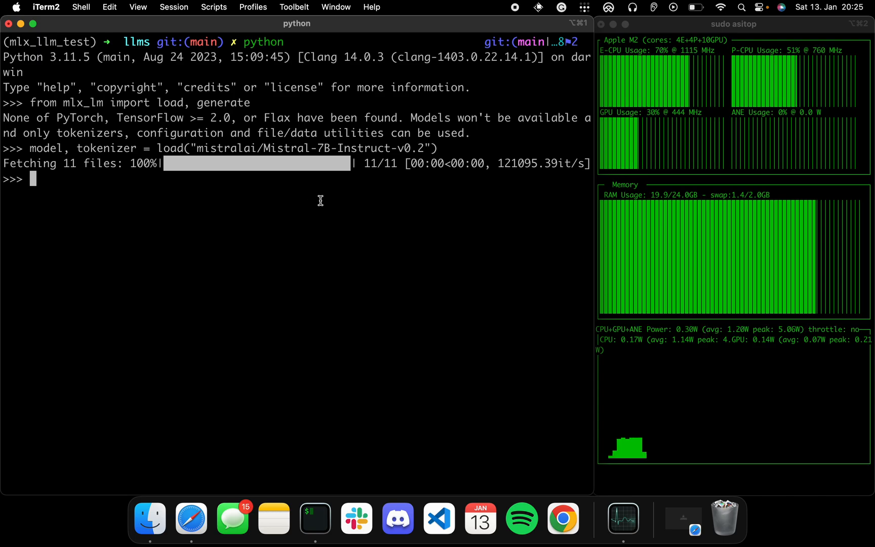
- Call generate with prompt "Hey hey, what's popping?" and verbose=True to get Mistral's reply
{"action": "type", "text": "generat"}
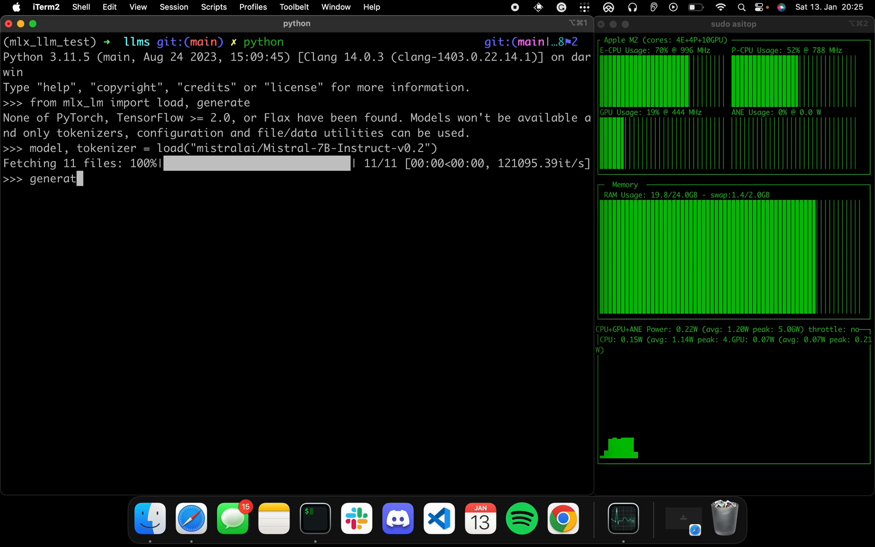
{"action": "type", "text": "(model"}
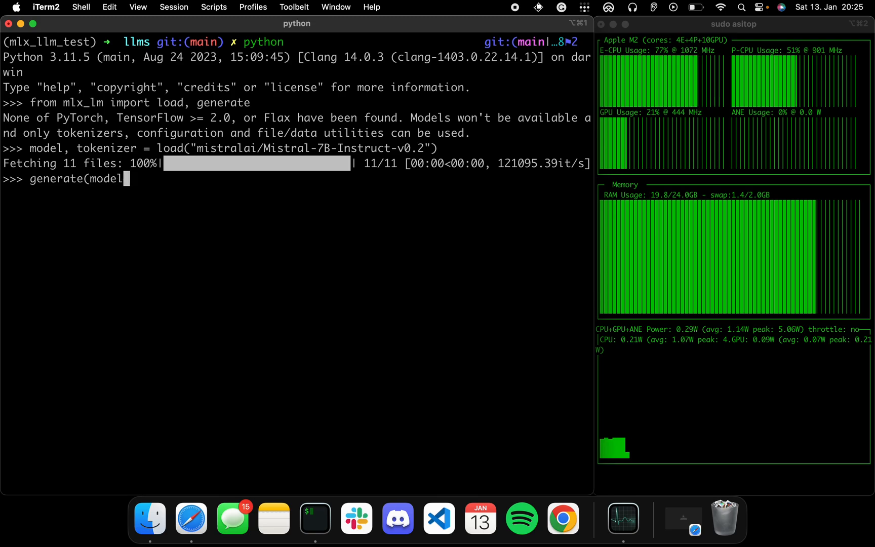
{"action": "type", "text": ", tokenizer, prom"}
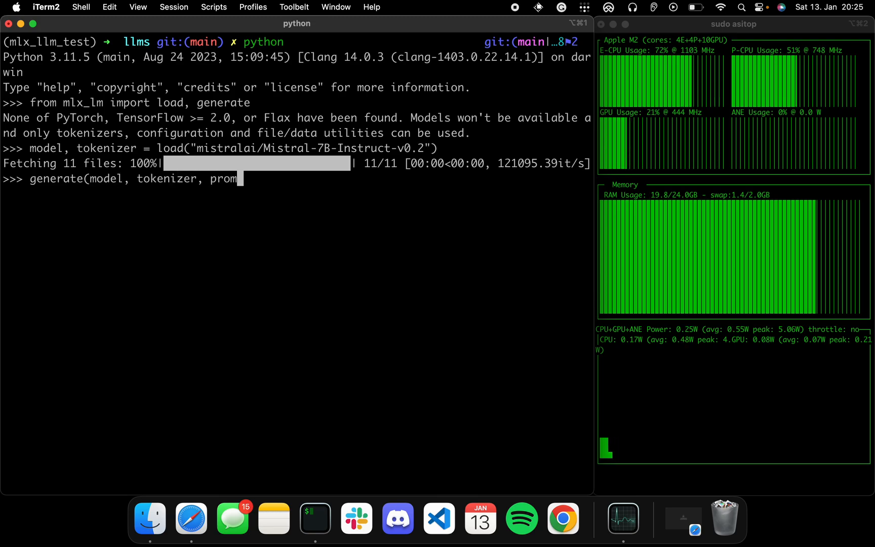
{"action": "type", "text": "pt="}
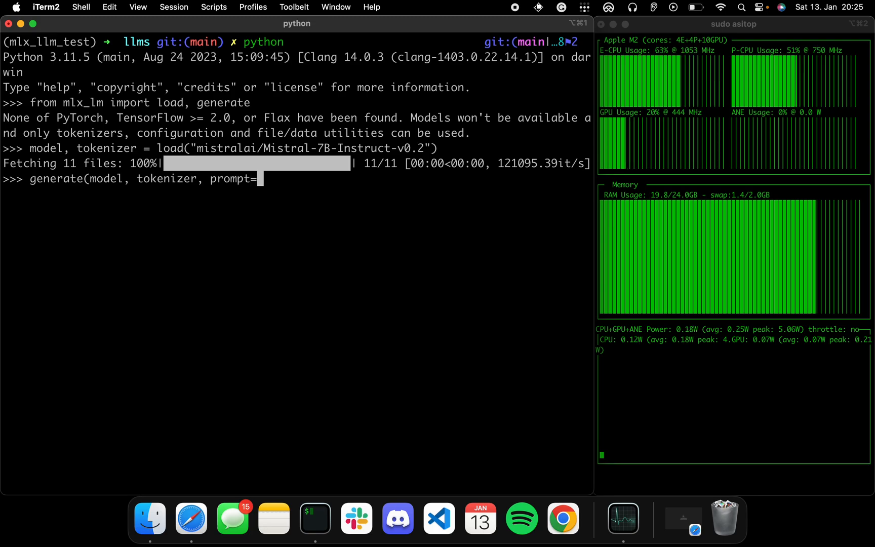
{"action": "type", "text": "\""}
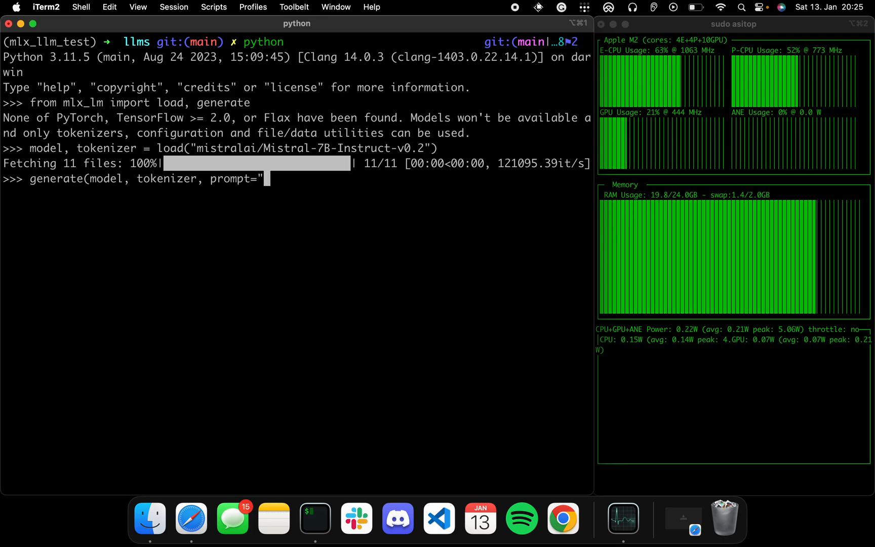
{"action": "type", "text": "Hey hey, wha"}
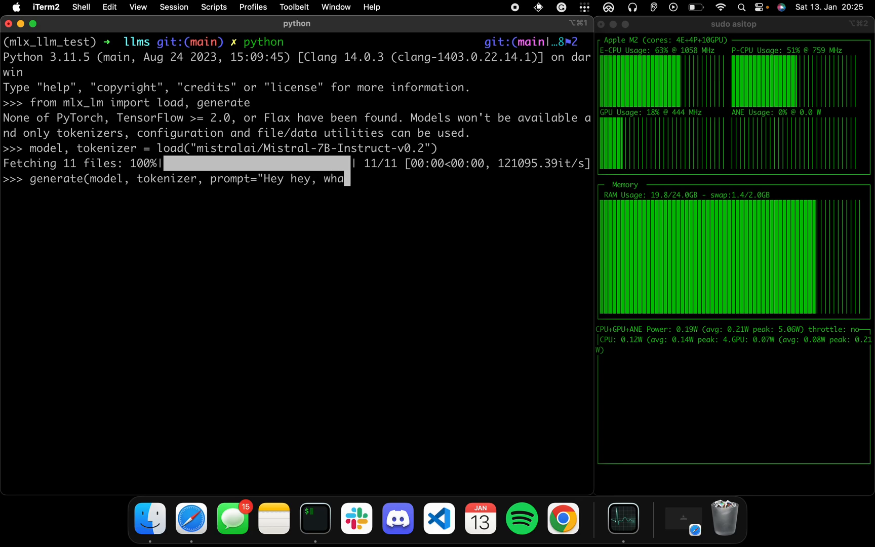
{"action": "type", "text": "t's poppin"}
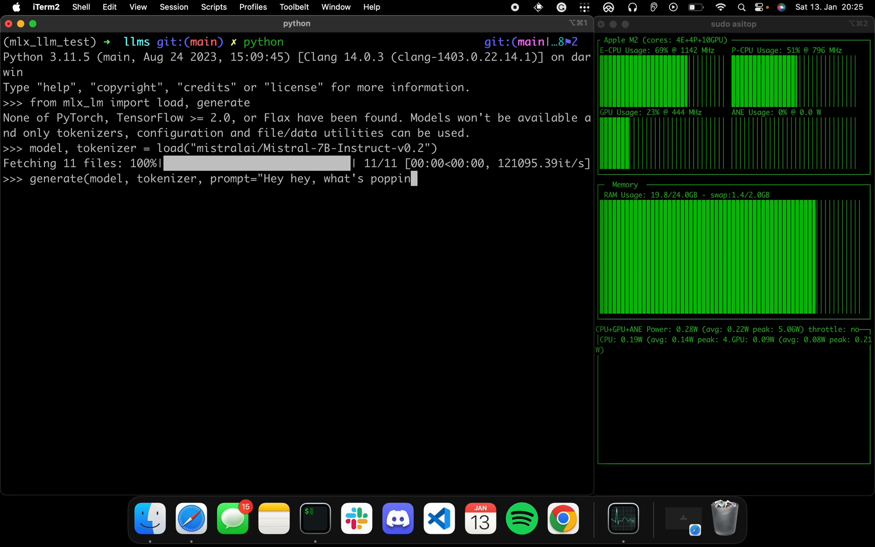
{"action": "type", "text": "g?\","}
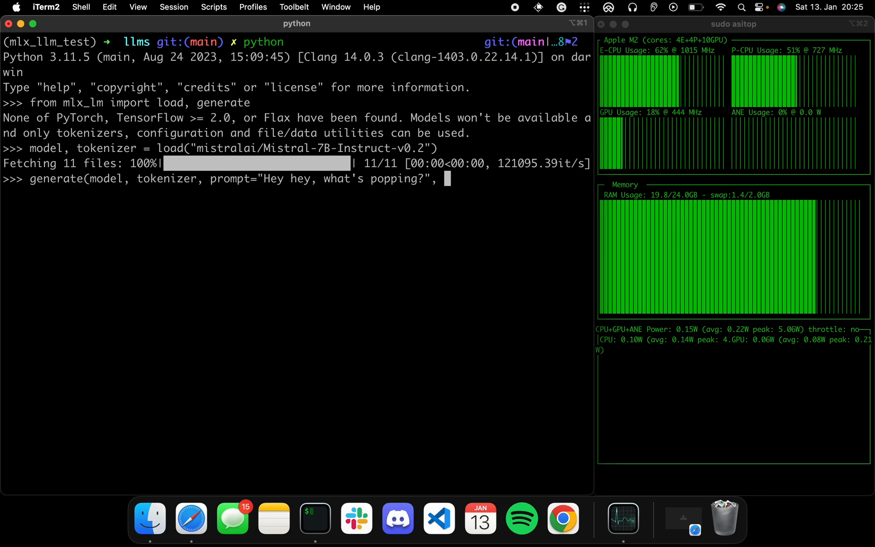
{"action": "type", "text": "verbose=True"}
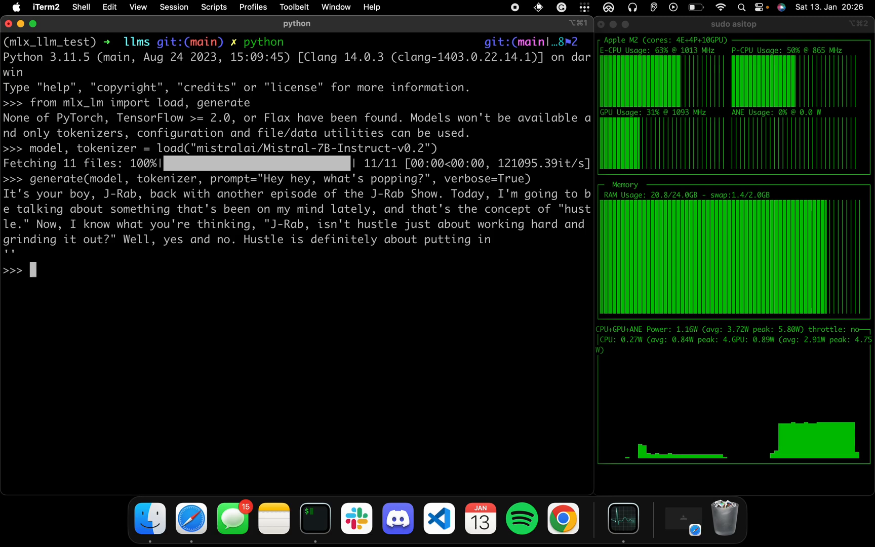
{"action": "type", "text": "g"}
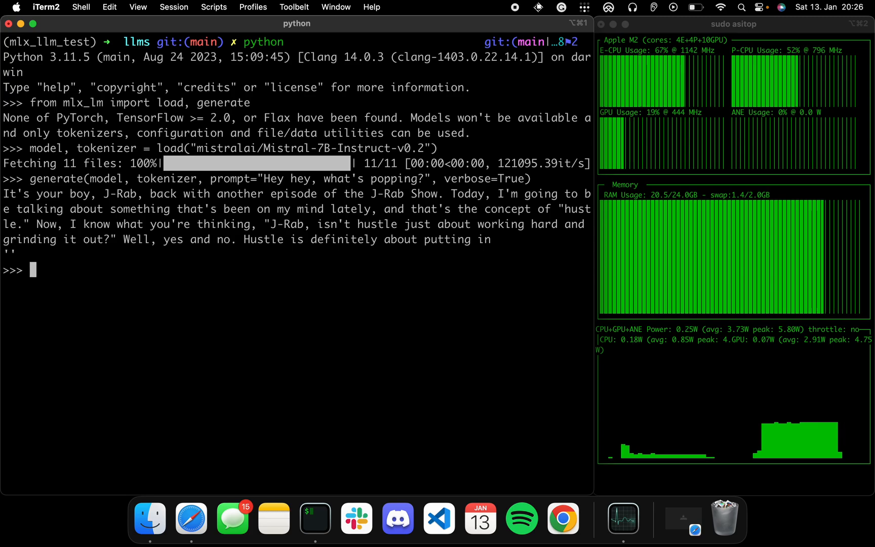
- Show the Python help text for the generate function
{"action": "type", "text": "help"}
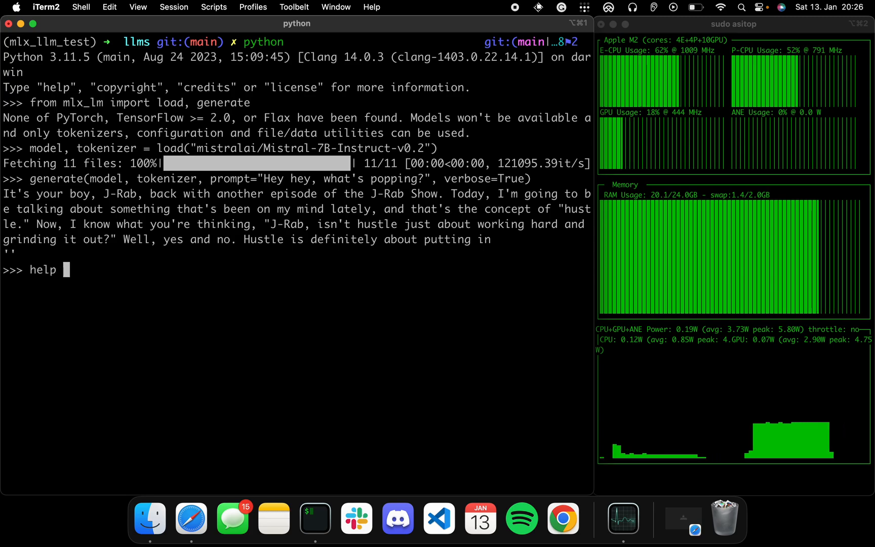
{"action": "type", "text": "(generate"}
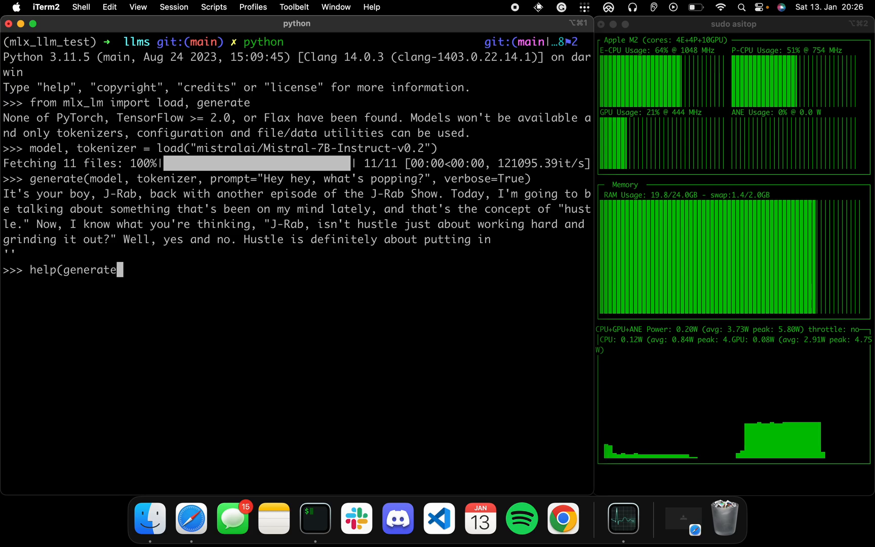
{"action": "key", "text": "Return"}
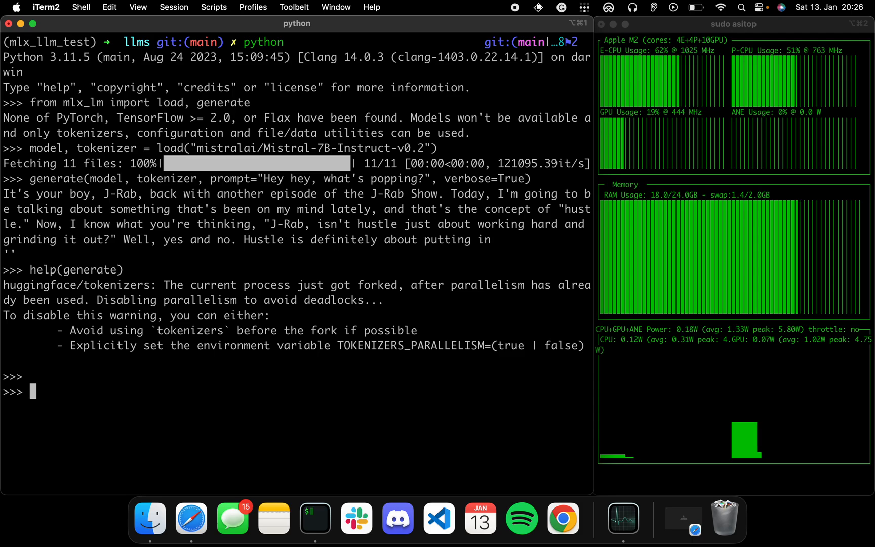
- Rerun generate on "Hey hey, what's popping?" with temp=0.8 added
{"action": "type", "text": "generate(model, tokenizer, prompt=\"Hey hey, what's popping?\", verbose=True)"}
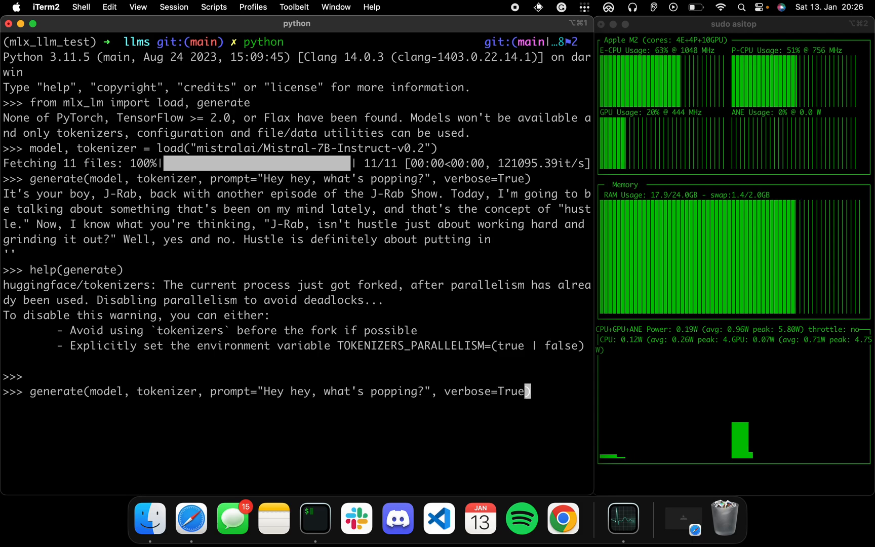
{"action": "type", "text": ", mx"}
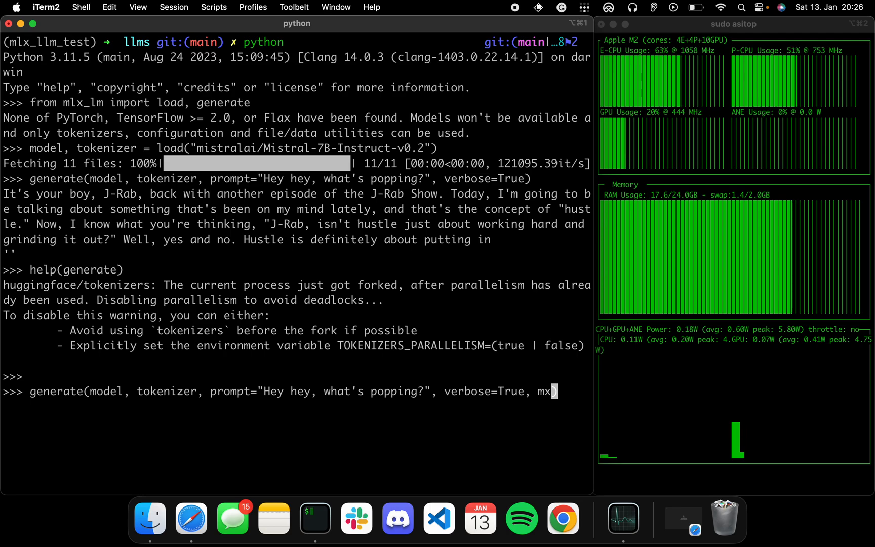
{"action": "type", "text": "ax"}
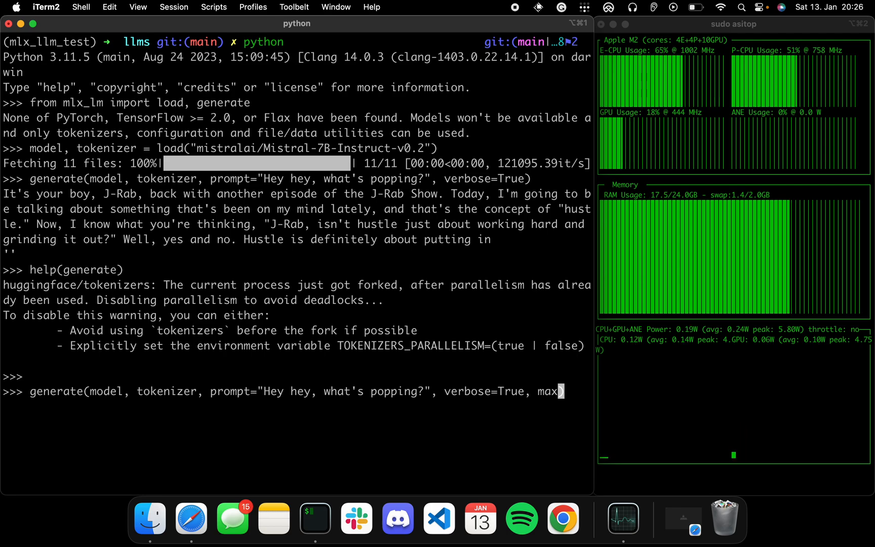
{"action": "key", "text": "backspace"}
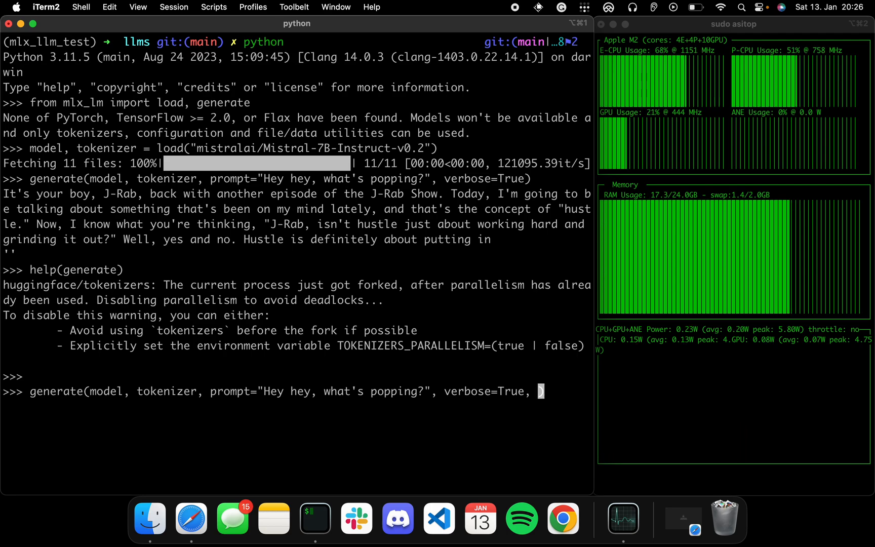
{"action": "type", "text": "temp="}
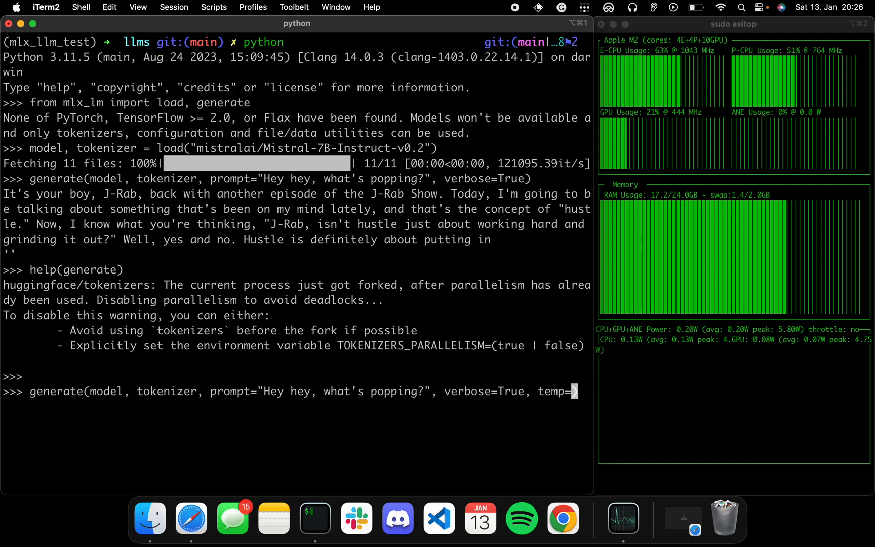
{"action": "type", "text": "0.8"}
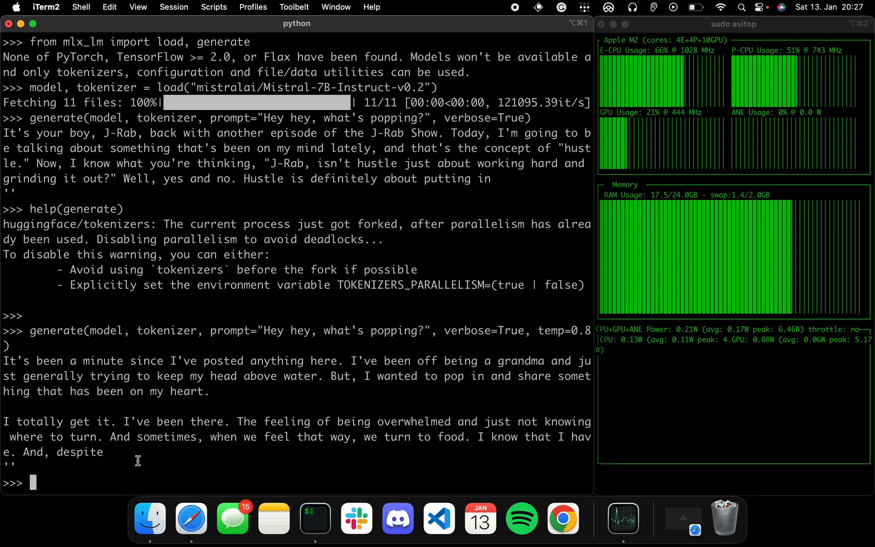
- Leave the Python REPL with exit()
{"action": "type", "text": "exit"}
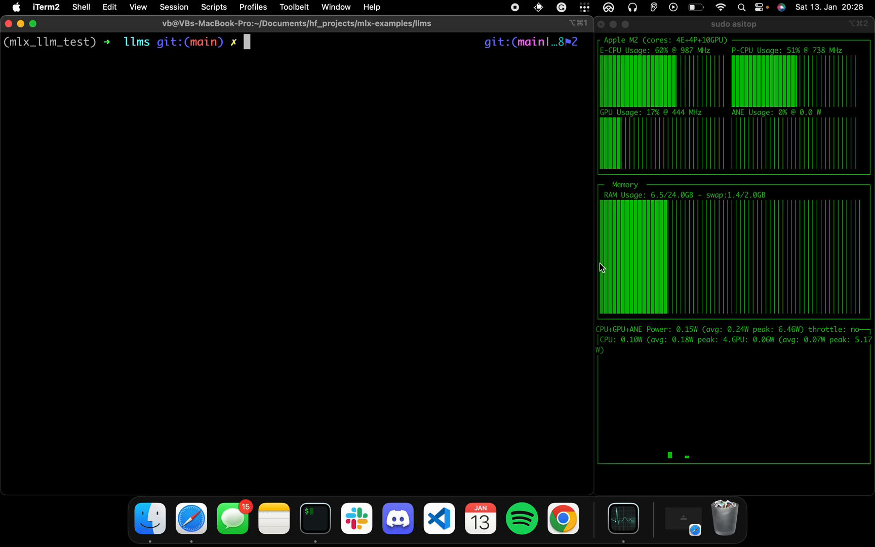
- Scroll the llms README to the mlx_lm.convert upload example
{"action": "left_click", "coordinate": [563, 518]}
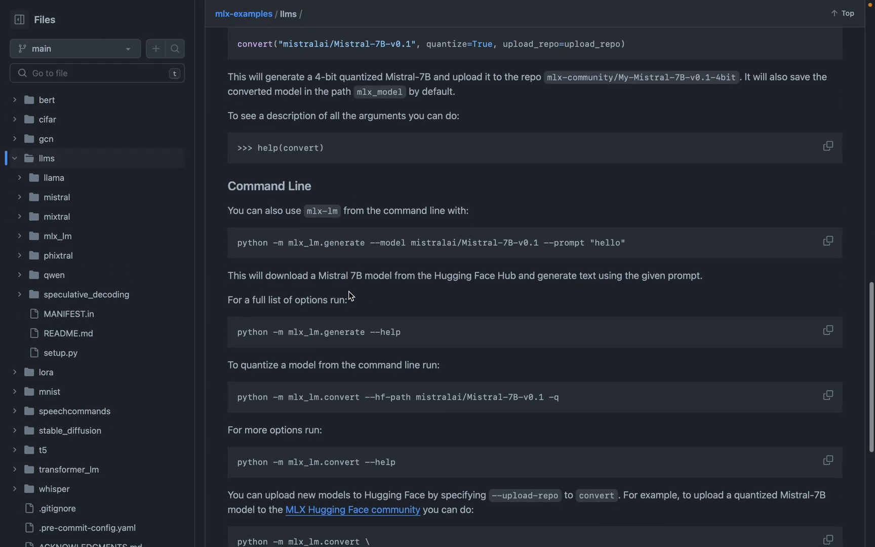
{"action": "scroll", "scroll_direction": "down", "scroll_amount": 3}
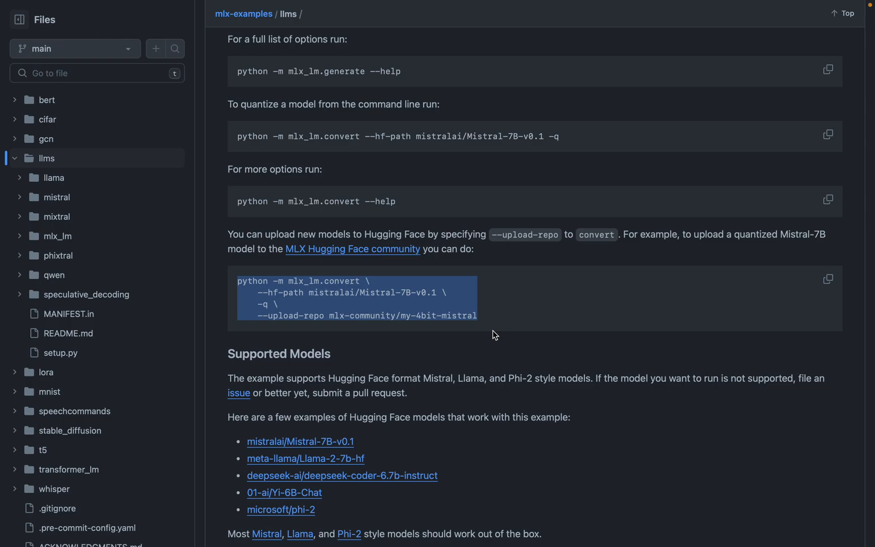
{"action": "mouse_move", "coordinate": [444, 339]}
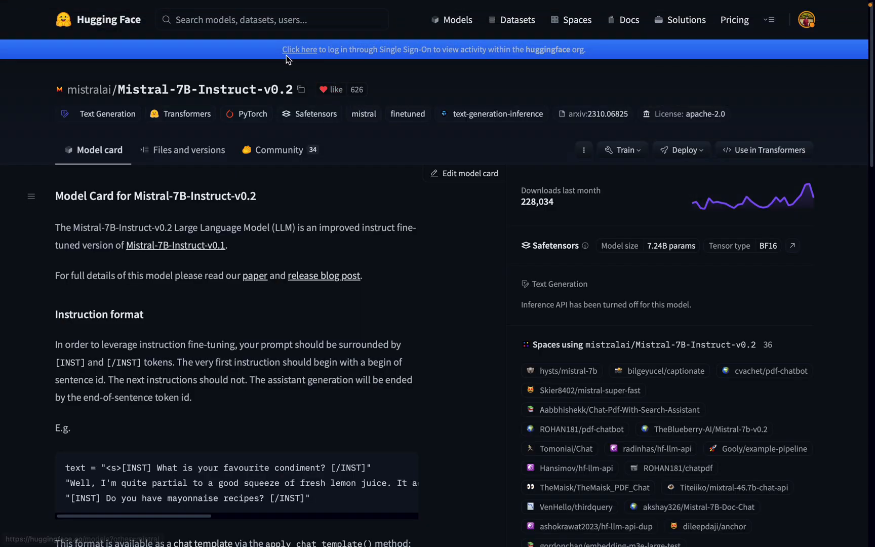
- Open the mlx-community organization page and scroll through its 67 models
{"action": "type", "text": "mlx-community"}
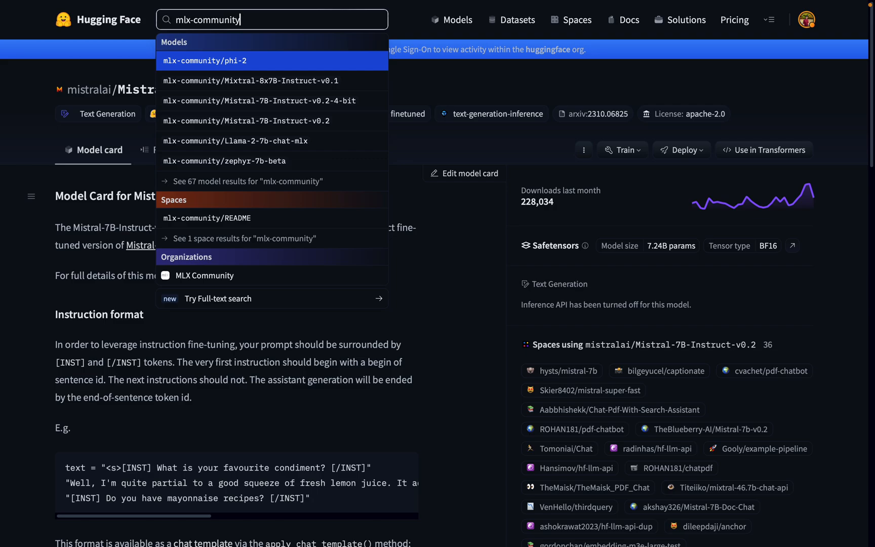
{"action": "left_click", "coordinate": [205, 60]}
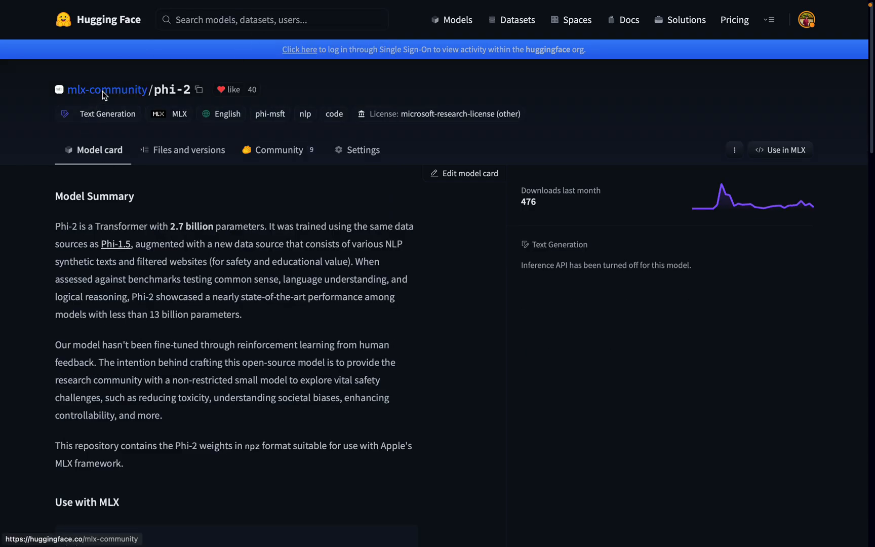
{"action": "left_click", "coordinate": [107, 90]}
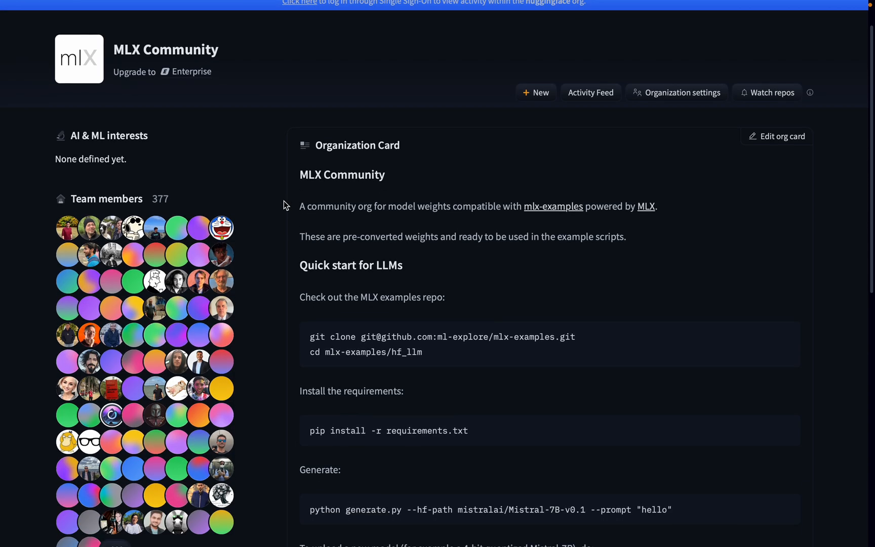
{"action": "mouse_move", "coordinate": [220, 228]}
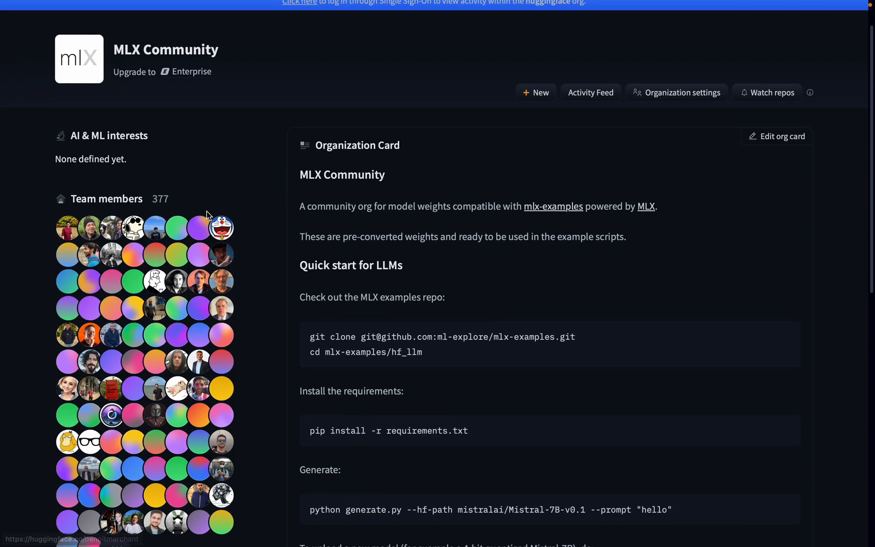
{"action": "scroll", "scroll_direction": "down", "scroll_amount": 3}
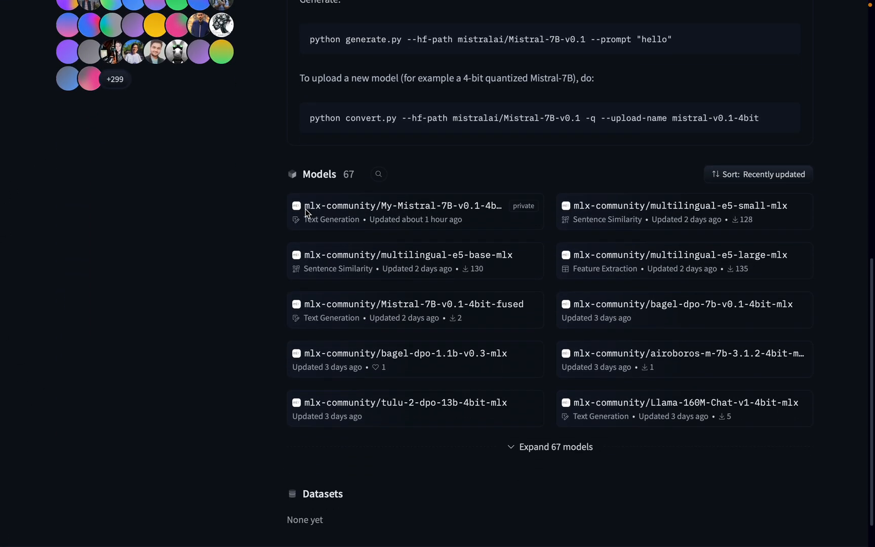
{"action": "scroll", "scroll_direction": "down", "scroll_amount": 3}
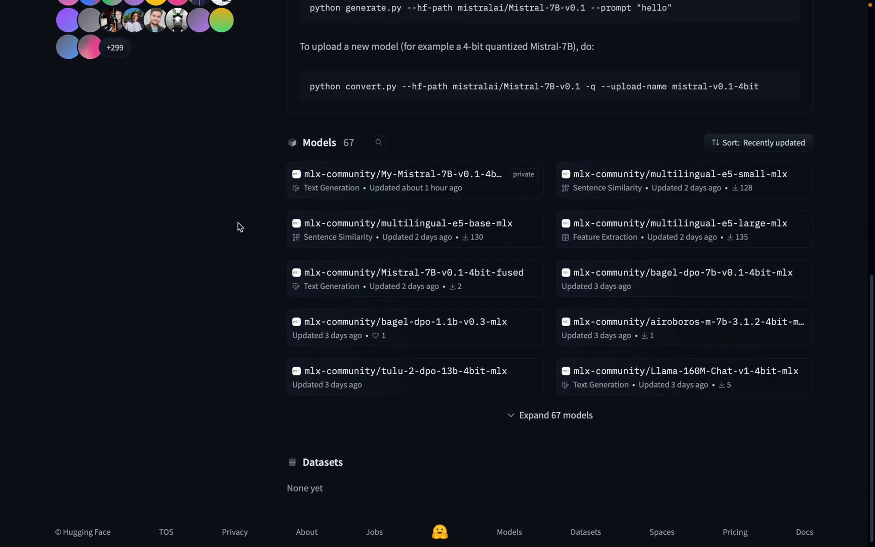
{"action": "mouse_move", "coordinate": [242, 229]}
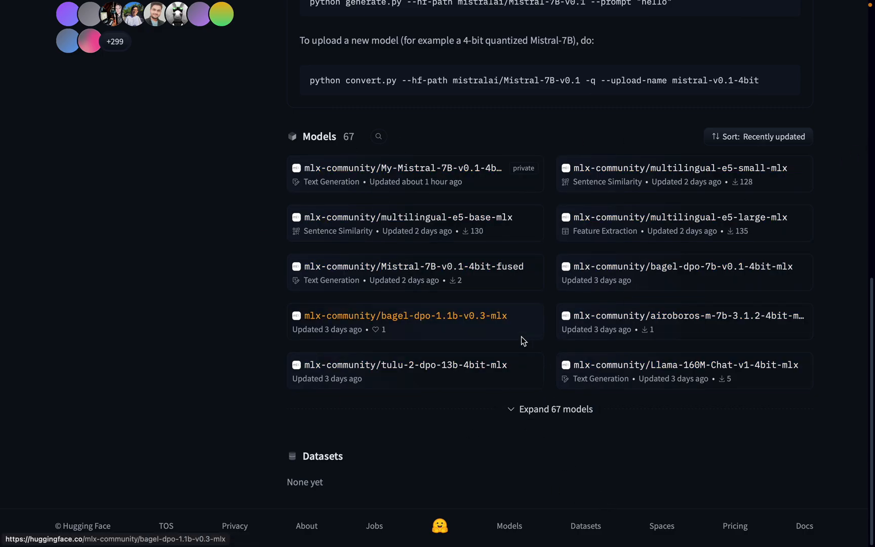
- Search 'mlx-communi' and pick Mistral-7B-Instruct-v0.1-4bit-mlx from the suggestions
{"action": "left_click", "coordinate": [272, 19]}
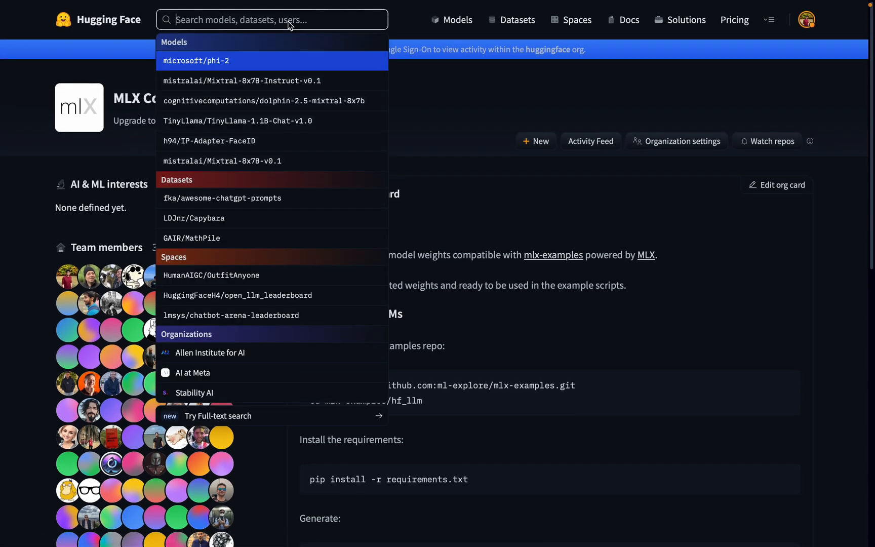
{"action": "type", "text": "mlx-community/mistral-7B-In"}
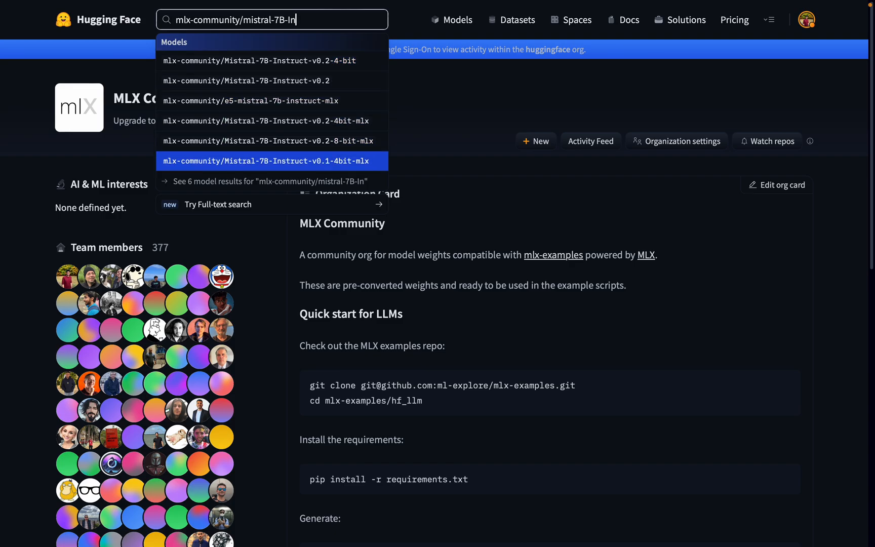
{"action": "left_click", "coordinate": [268, 161]}
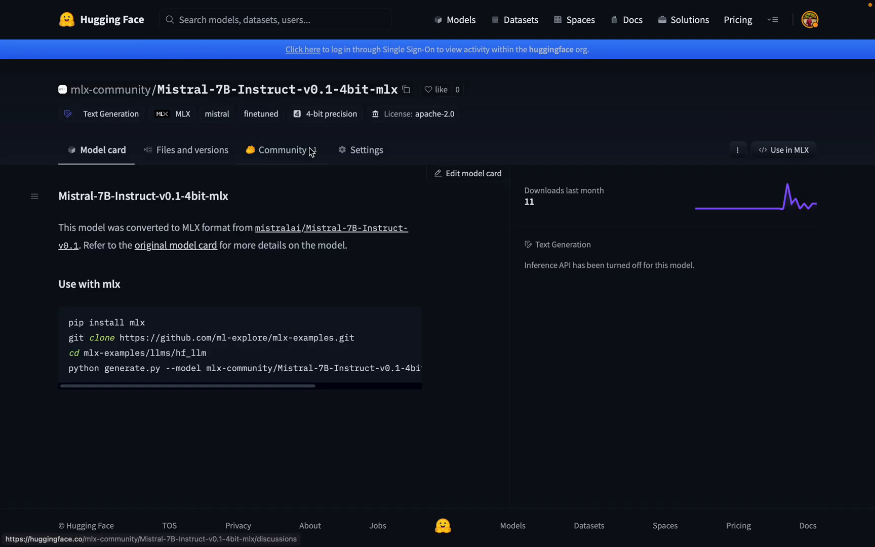
{"action": "left_click", "coordinate": [407, 89]}
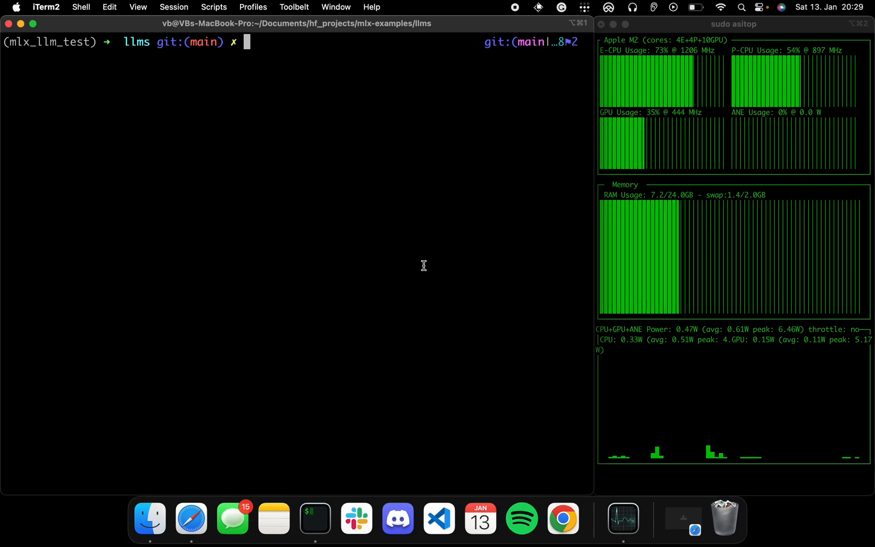
- Start python and load "mlx-community/Mistral-7B-Instruct-v0.1-4bit-mlx" with mlx_lm's load
{"action": "type", "text": "python"}
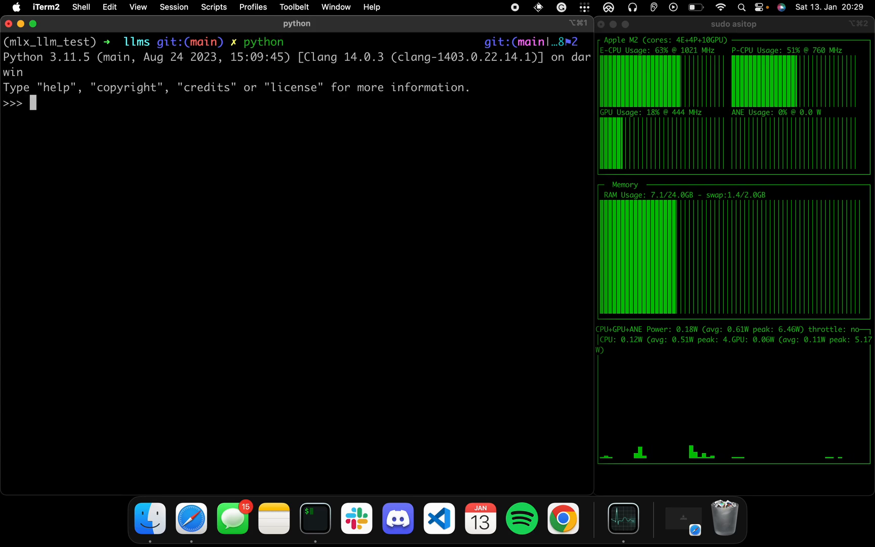
{"action": "type", "text": "exit()"}
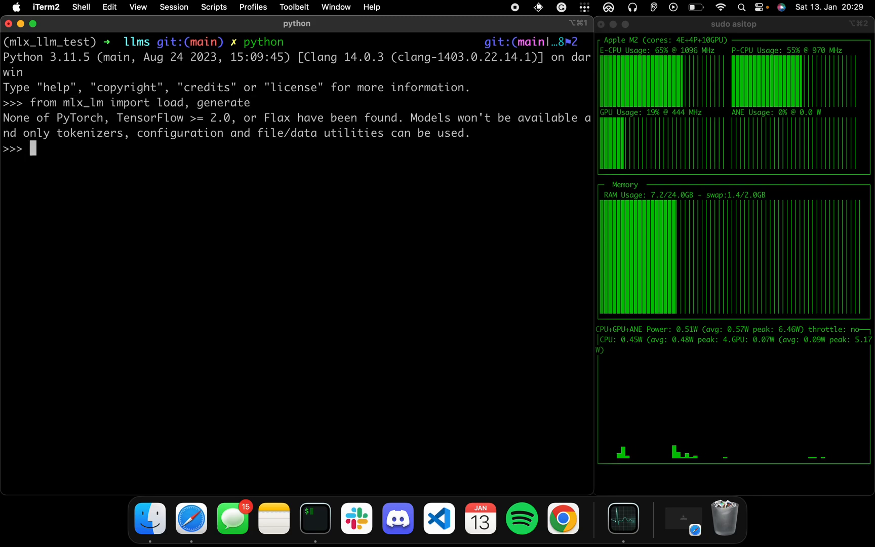
{"action": "type", "text": "generate(model, tokenizer, prompt=\"Hey hey, what's popping?\", verbose=True, temp=0.8)"}
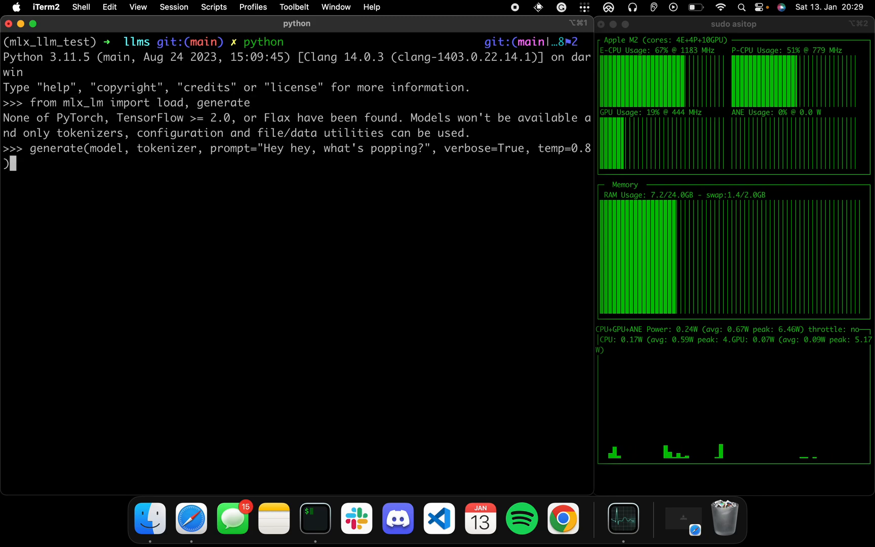
{"action": "type", "text": "model, tokenizer = load(\"mistralai/Mistral-7B-Instruct-v0.2\")"}
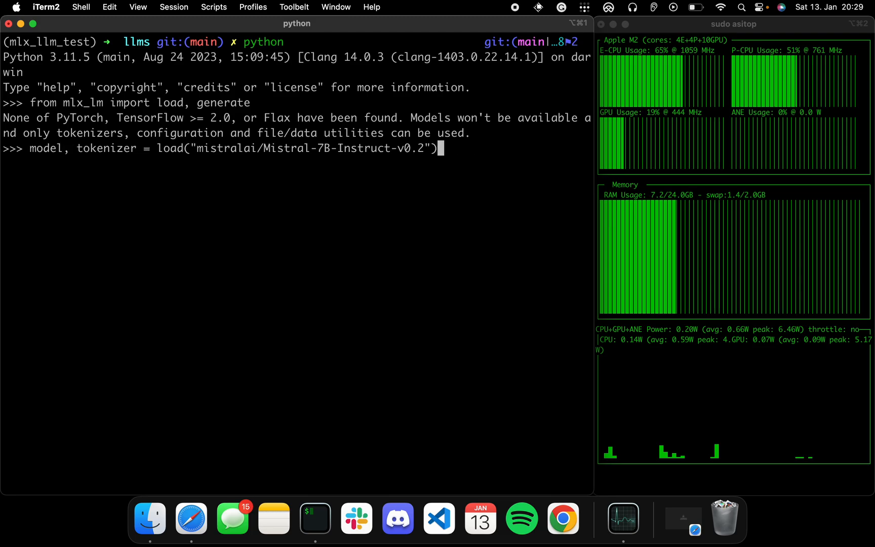
{"action": "type", "text": "generate(model, tokenizer, prompt=\"Yo! What's popping?\", verbose=True)"}
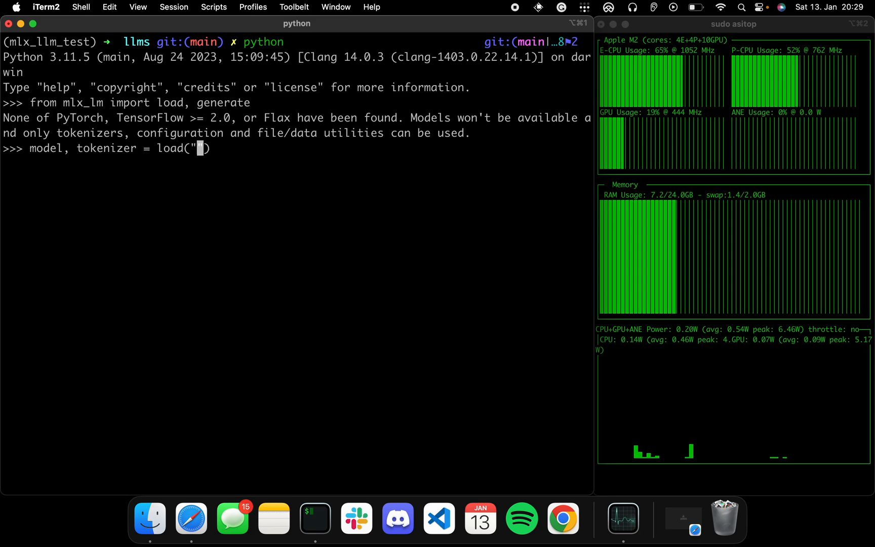
{"action": "type", "text": "mlx-community/Mistral-7B-Instruct-v0.1-4bit-mlx"}
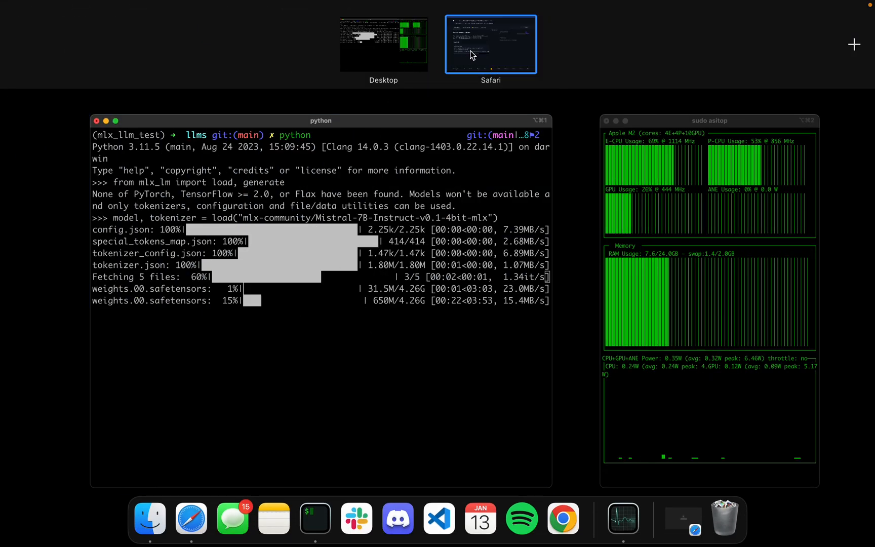
- Scroll the llms README down to the Supported Models list
{"action": "left_click", "coordinate": [491, 44]}
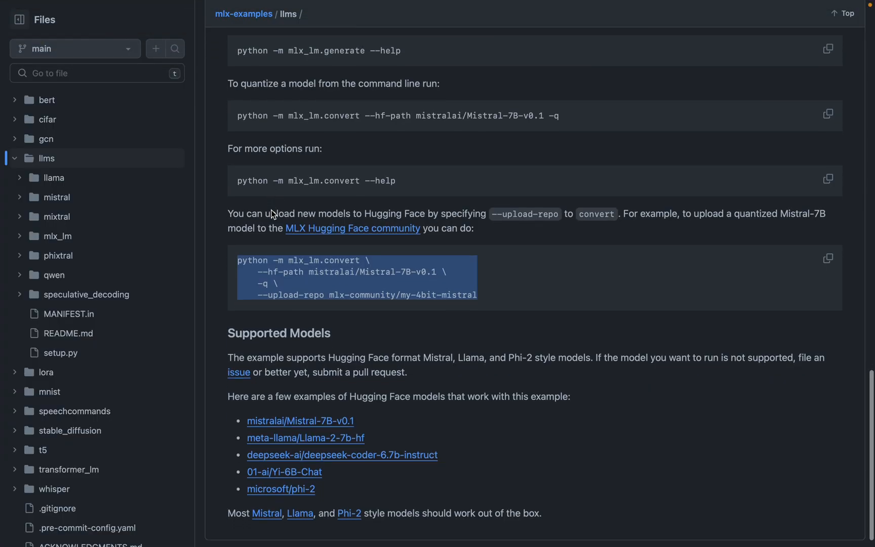
{"action": "scroll", "scroll_direction": "down", "scroll_amount": 3}
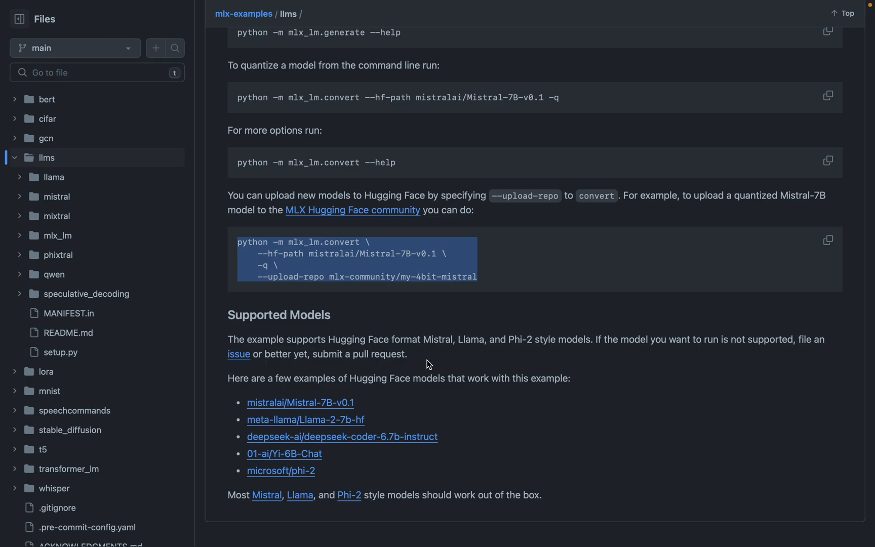
{"action": "mouse_move", "coordinate": [419, 373]}
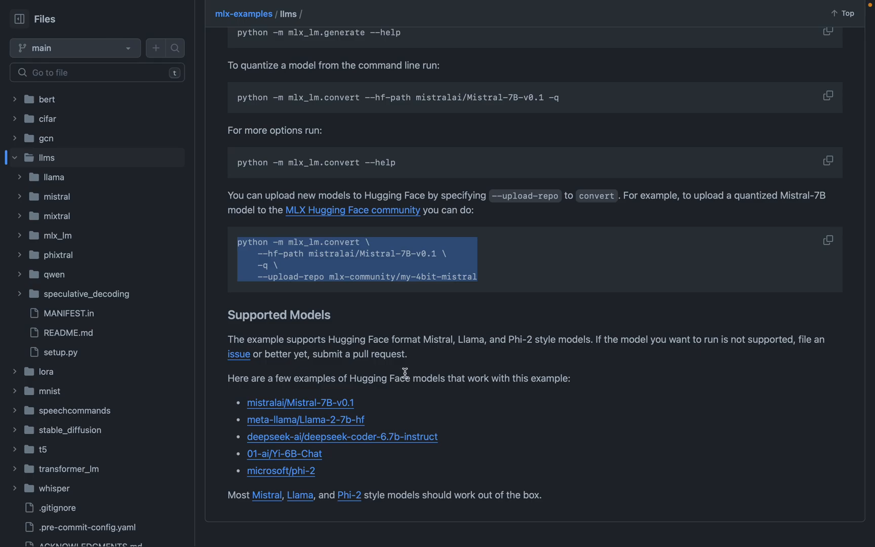
{"action": "mouse_move", "coordinate": [406, 372]}
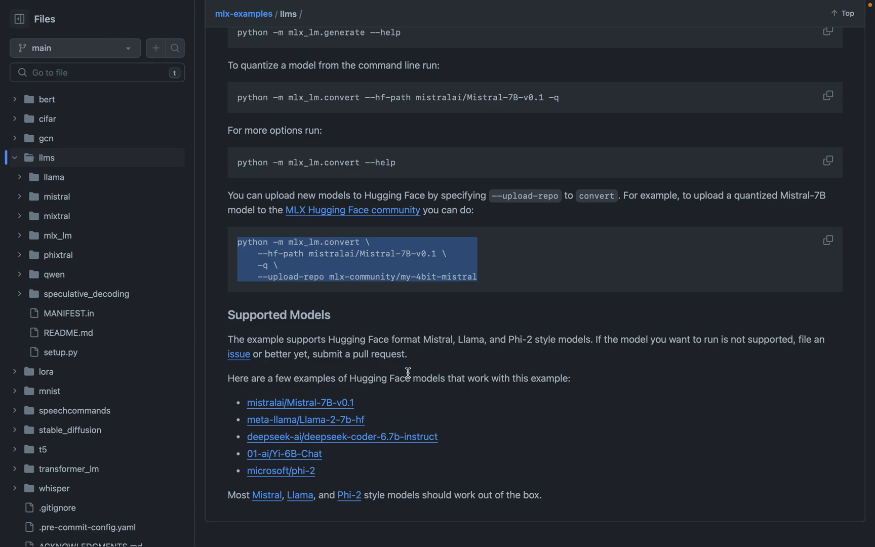
{"action": "mouse_move", "coordinate": [267, 495]}
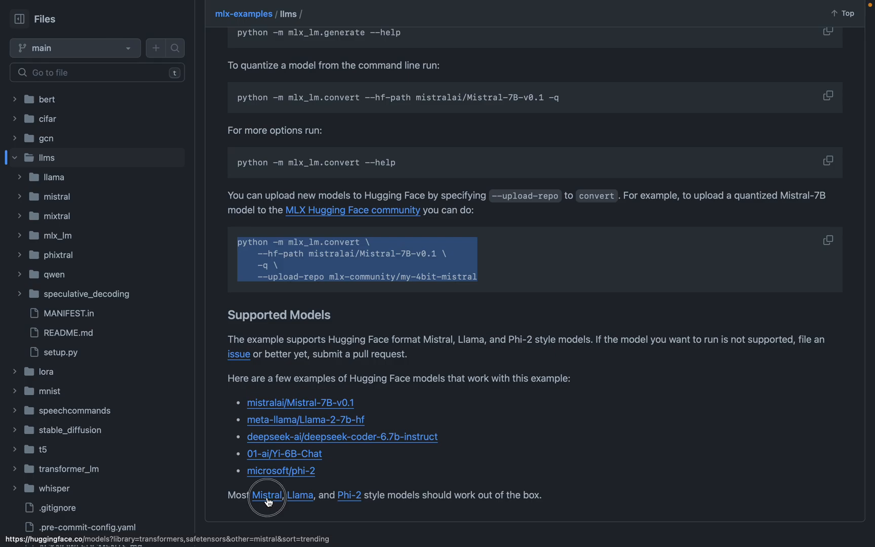
- Follow the README's Mistral link and open openchat/openchat-3.5-0106
{"action": "left_click", "coordinate": [267, 495]}
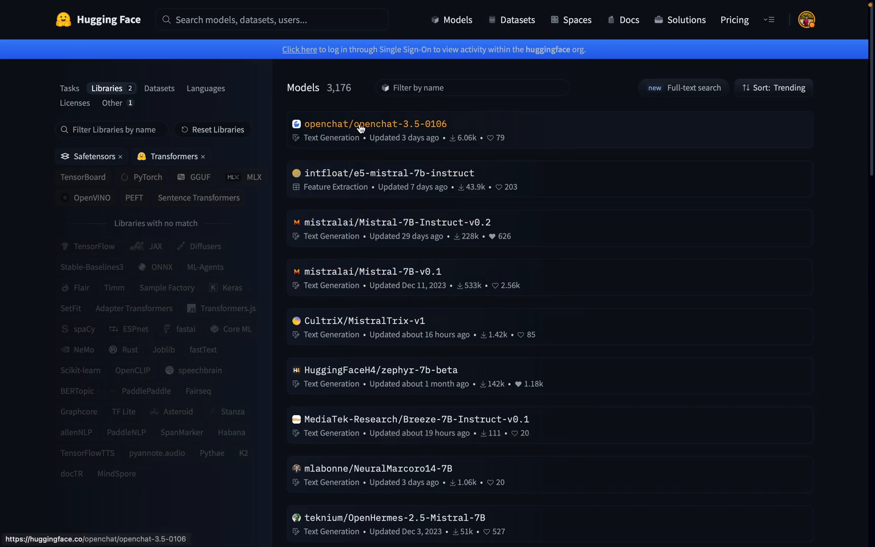
{"action": "left_click", "coordinate": [375, 124]}
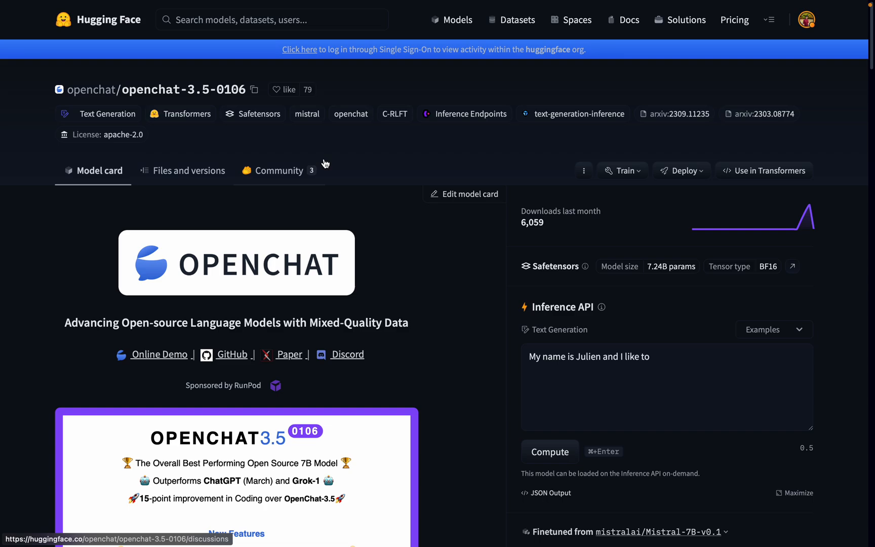
{"action": "left_click", "coordinate": [254, 89]}
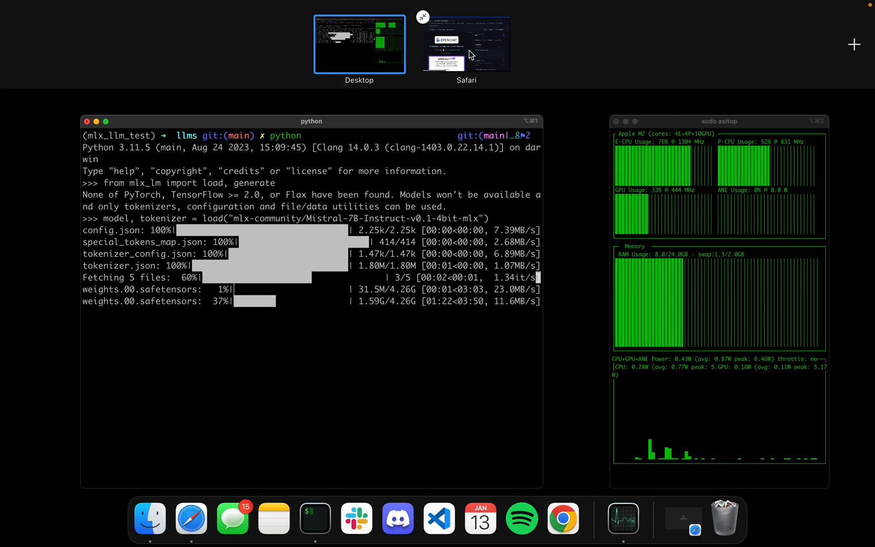
- Bring Safari forward and go back to the Mistral-tagged models list
{"action": "left_click", "coordinate": [465, 43]}
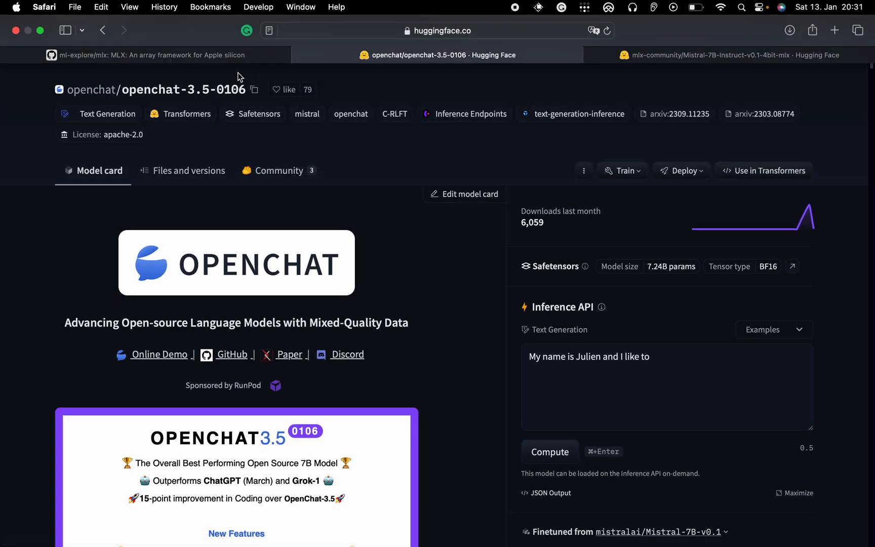
{"action": "left_click", "coordinate": [146, 55]}
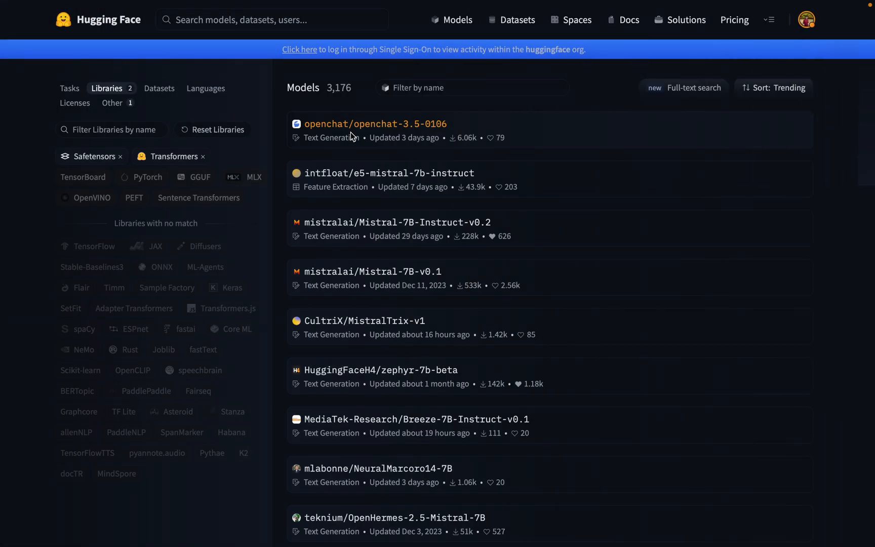
{"action": "mouse_move", "coordinate": [345, 155]}
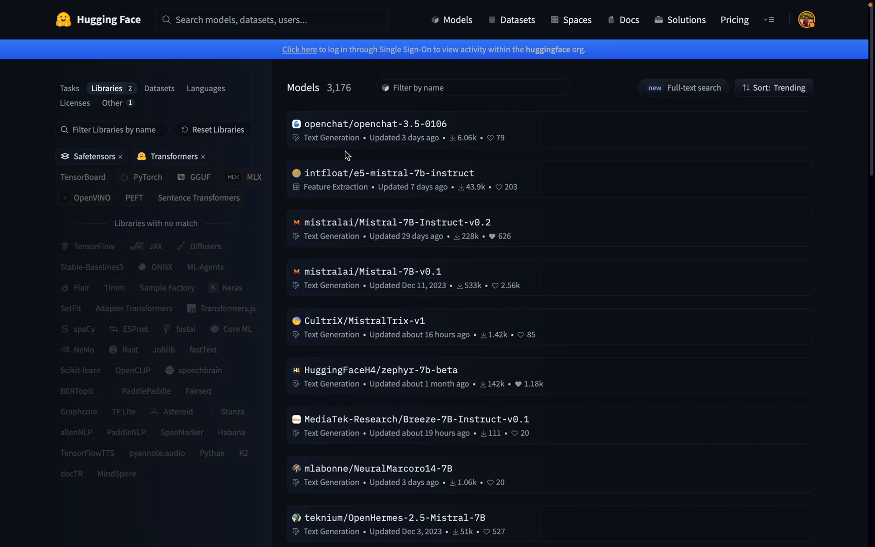